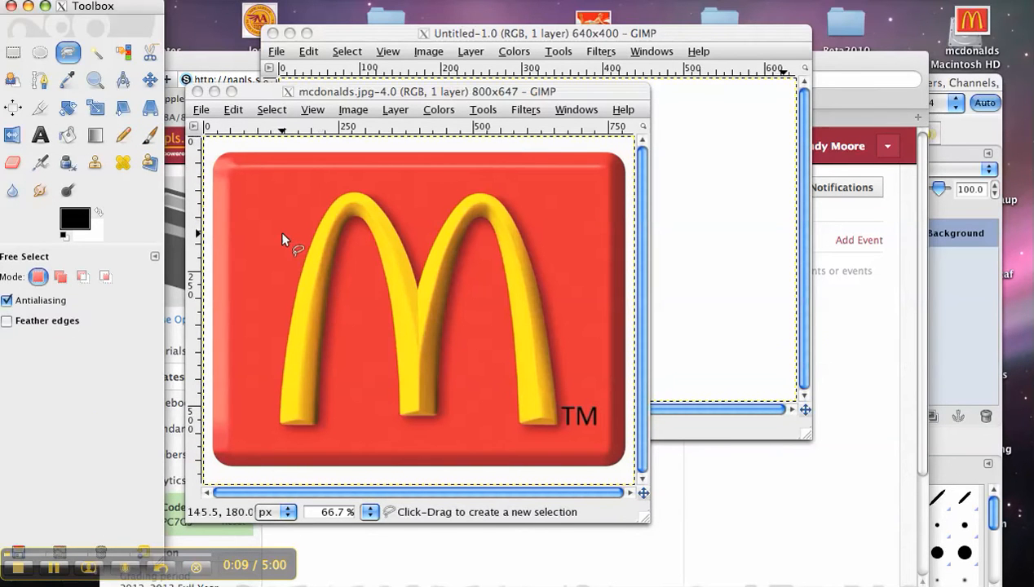
mouse_move(270, 372)
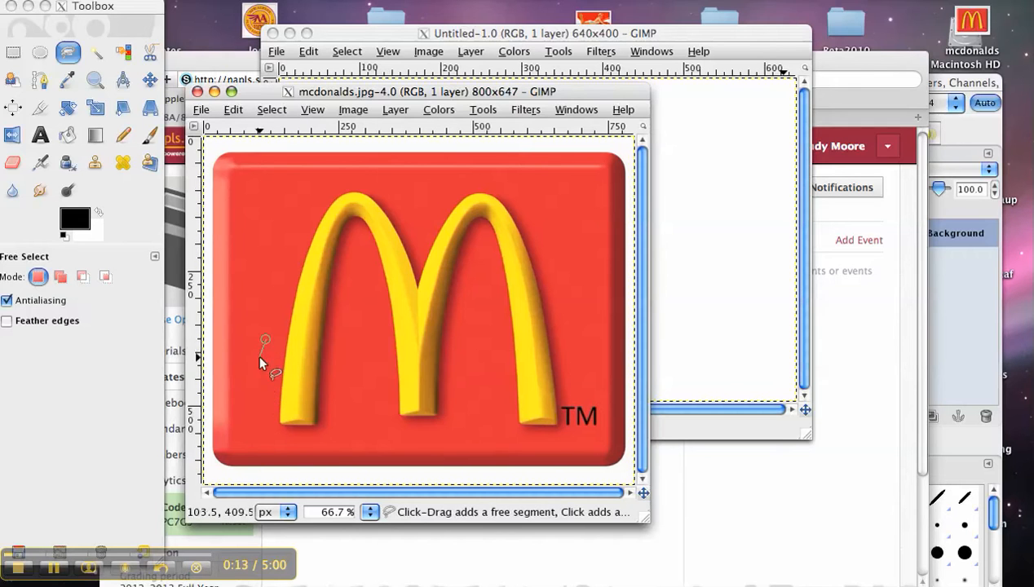
Free-select an outline around the golden arches and copy the selected pixels to the clipboard
click(269, 439)
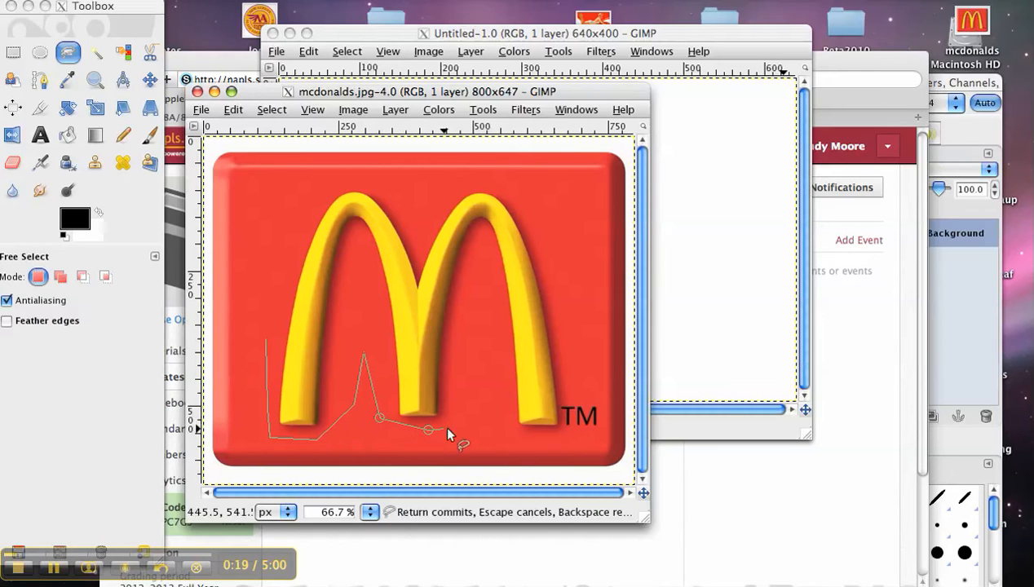
click(509, 437)
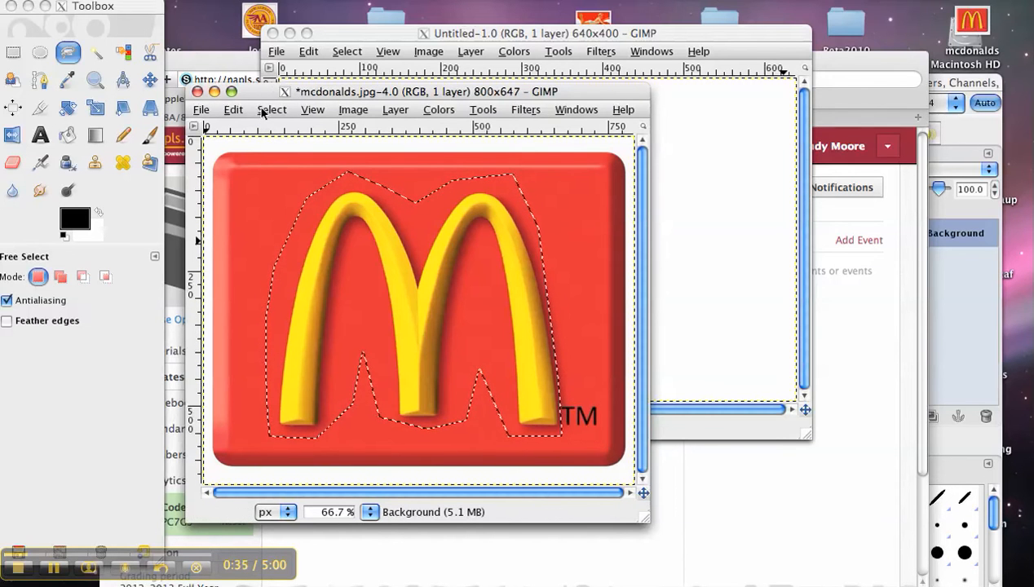
click(270, 109)
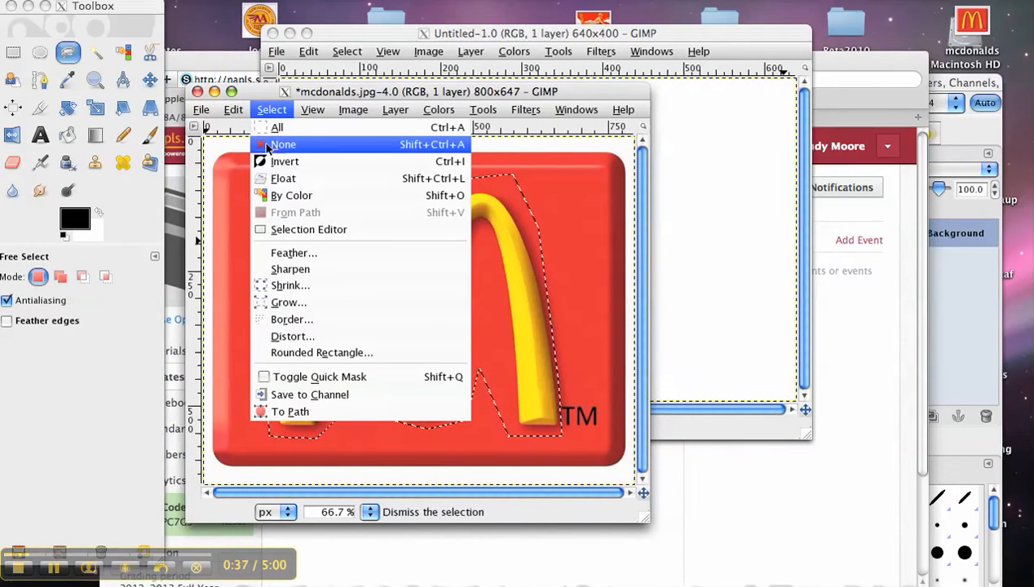
click(233, 109)
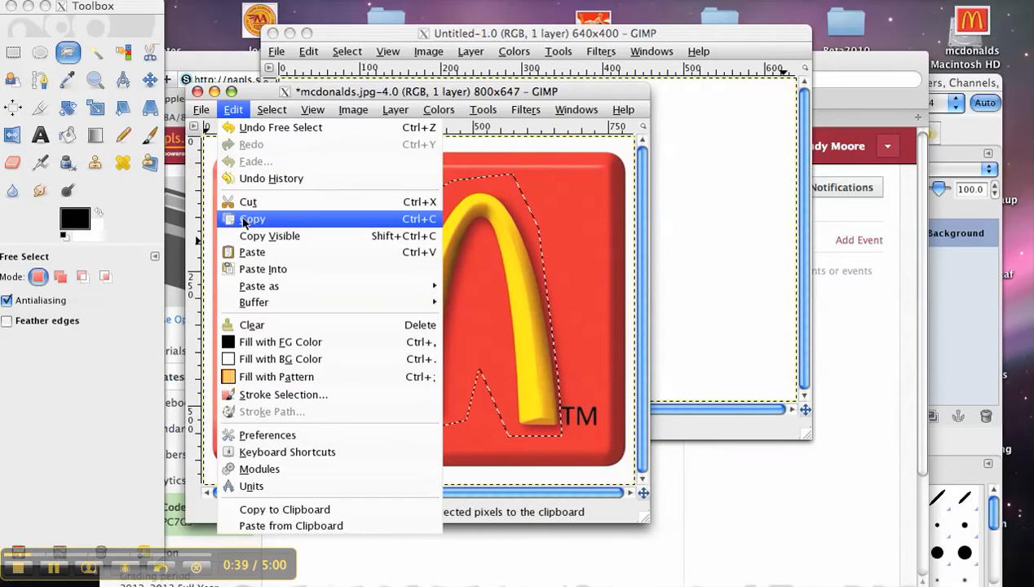
click(255, 218)
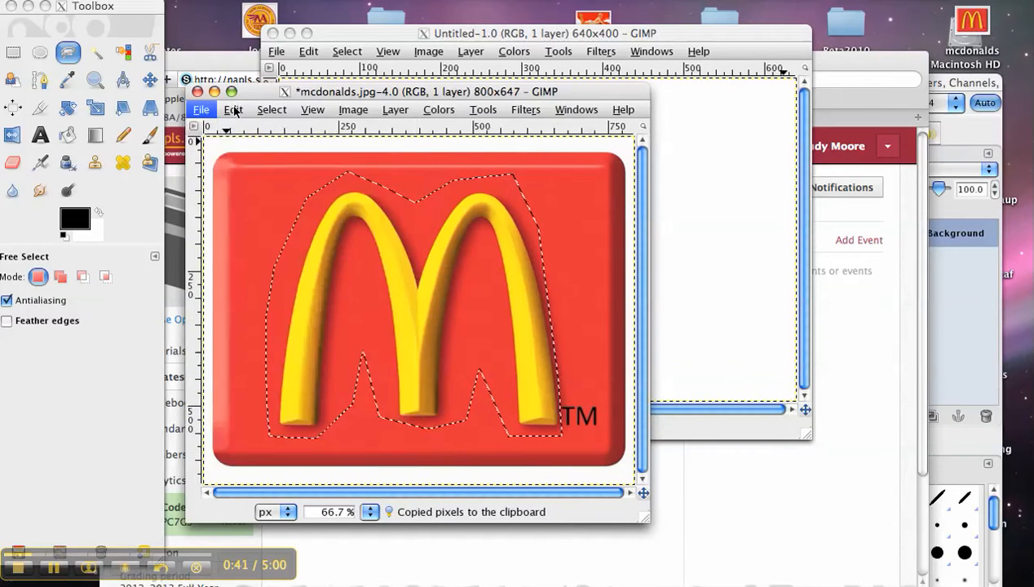
Create a new blank image with width 1600 and height 1200 pixels
click(201, 110)
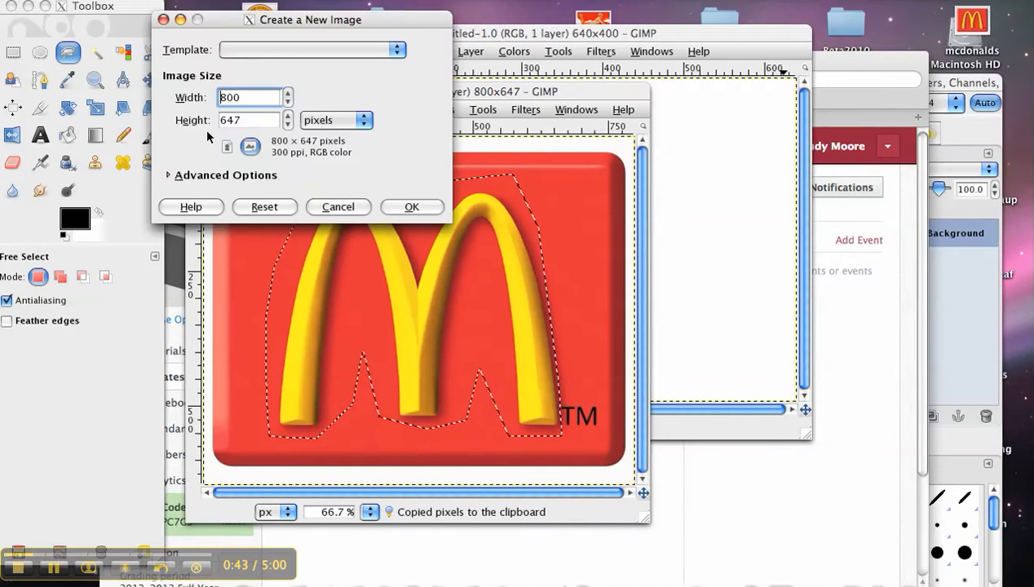
click(248, 98)
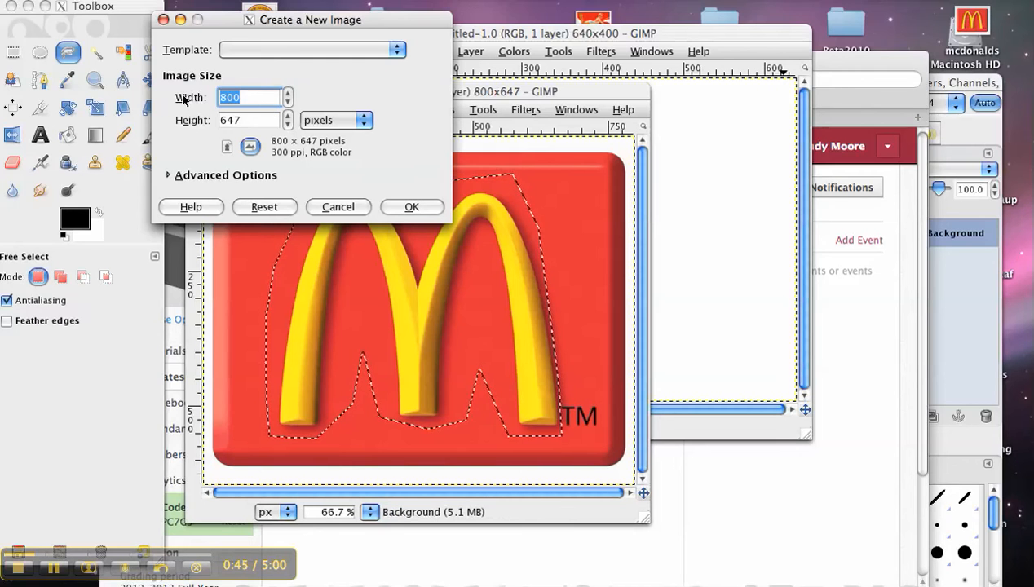
text(1600)
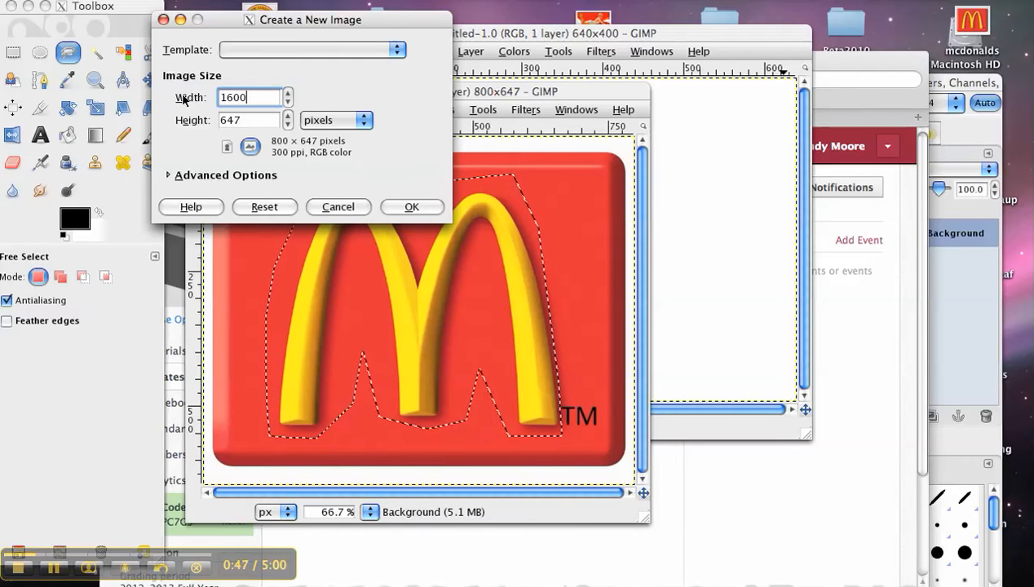
text(1200)
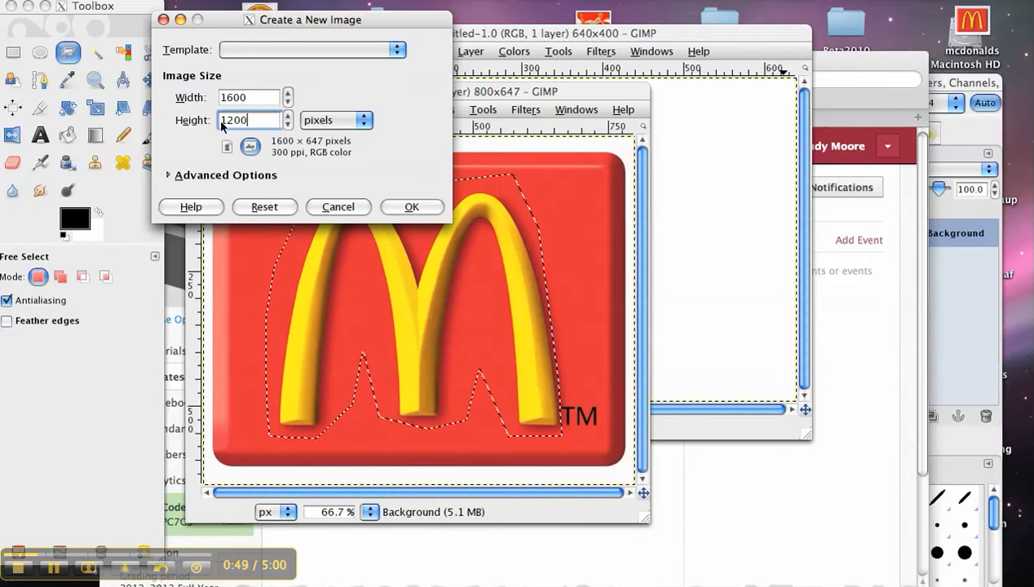
click(411, 205)
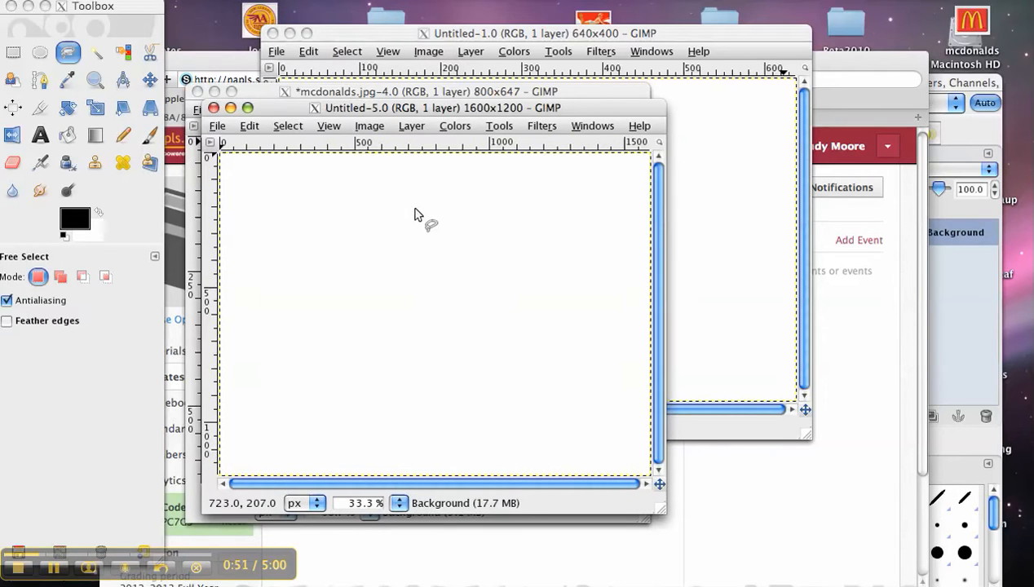
mouse_move(372, 205)
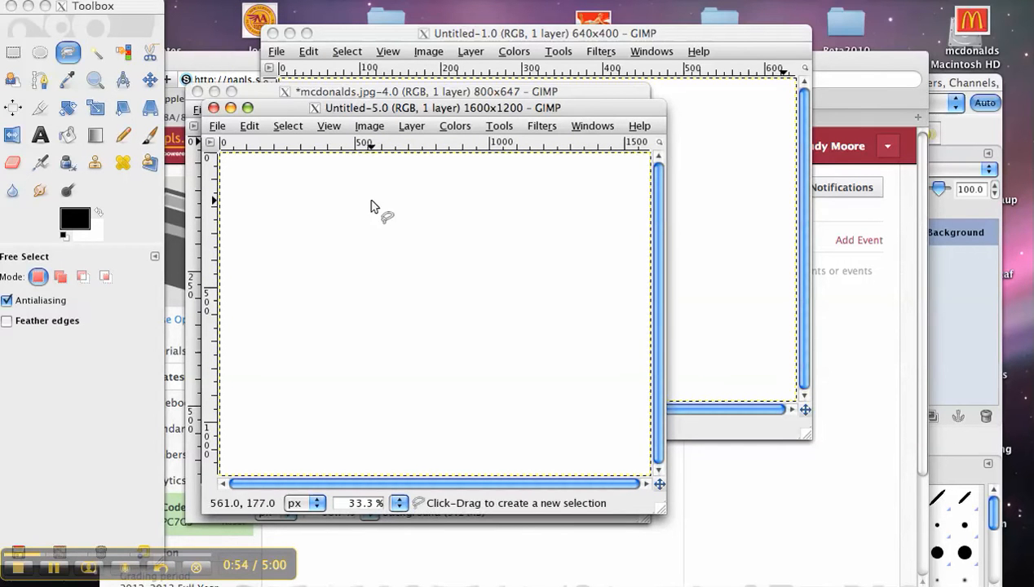
Paste the copied arches into the new 1600×1200 image as a floating selection
click(250, 126)
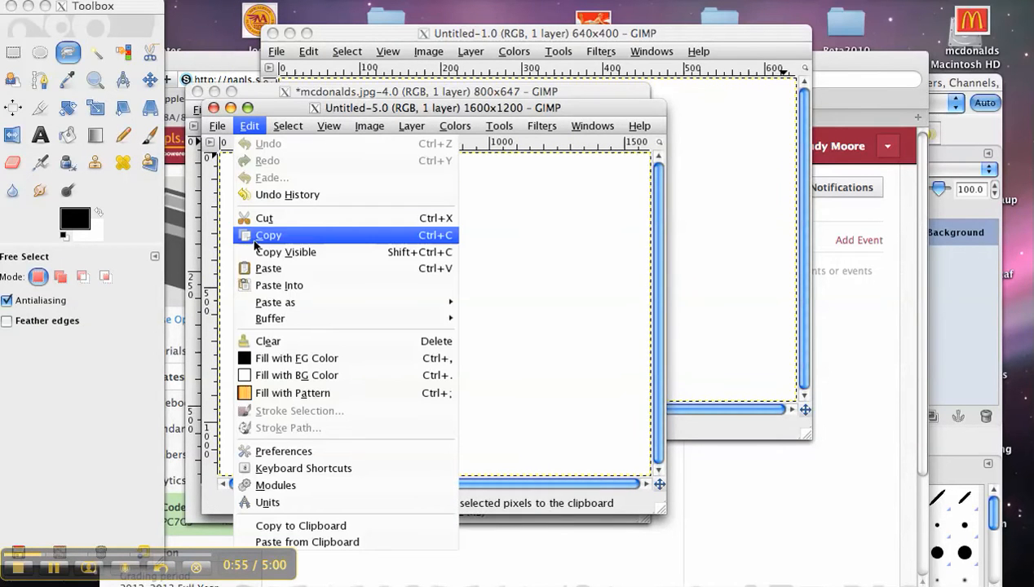
click(268, 268)
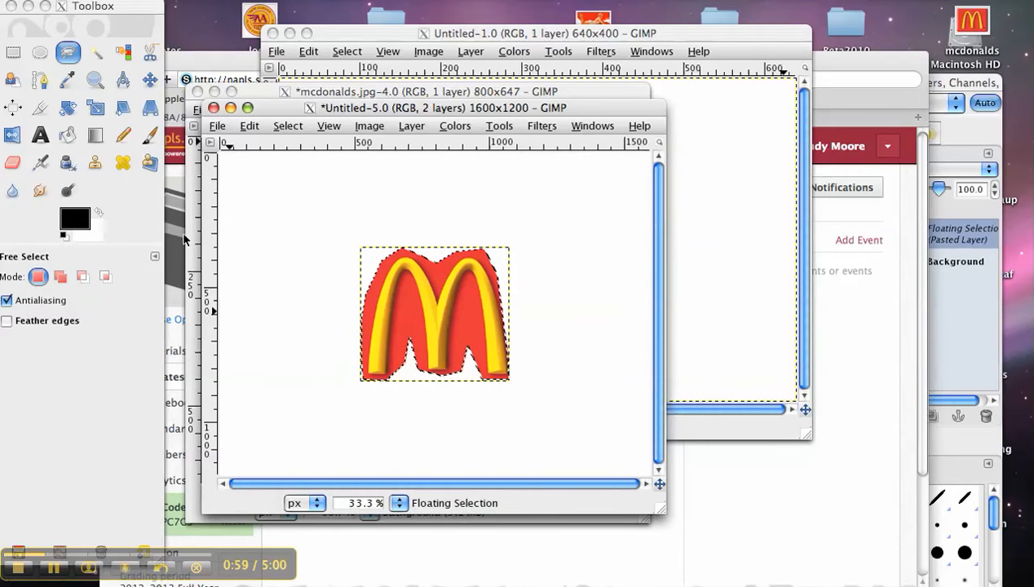
mouse_move(497, 341)
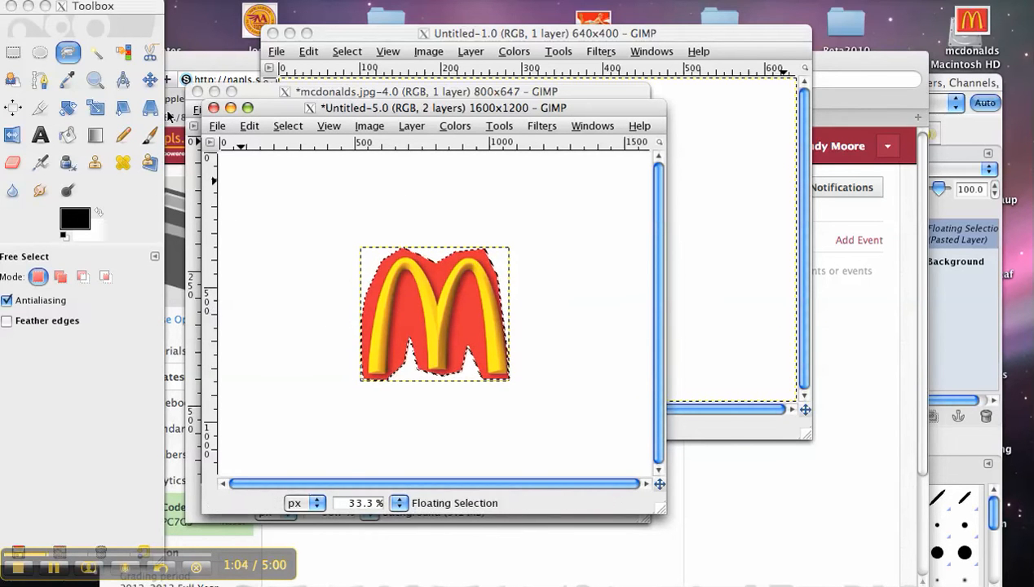
mouse_move(271, 220)
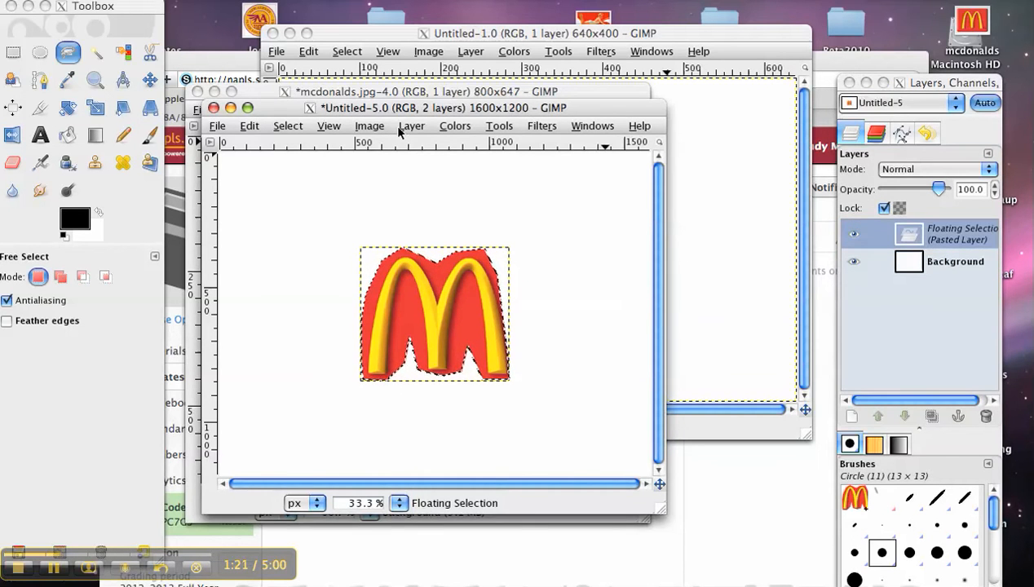
Anchor the floating arches onto the background, leaving a single layer
click(411, 125)
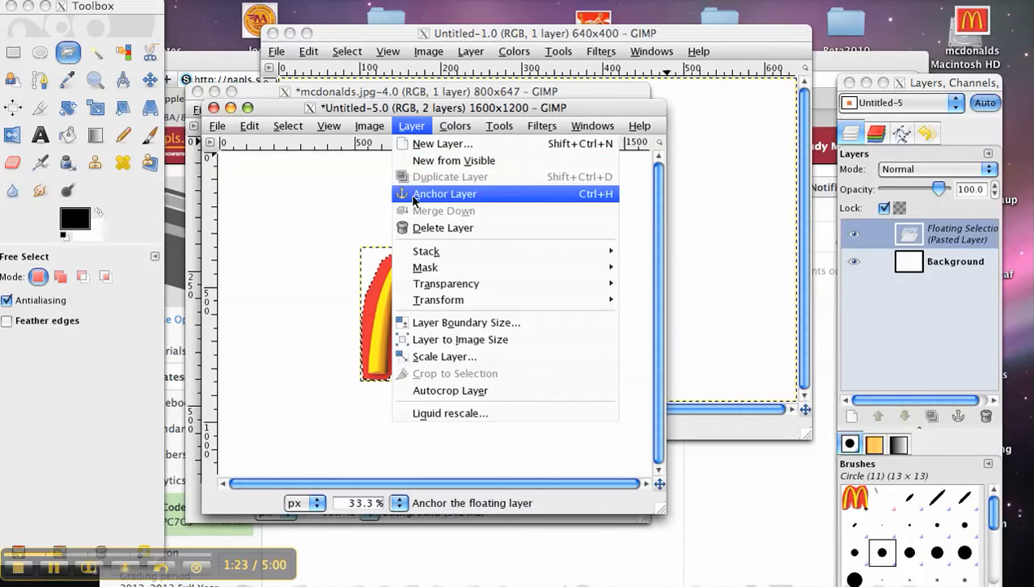
click(444, 192)
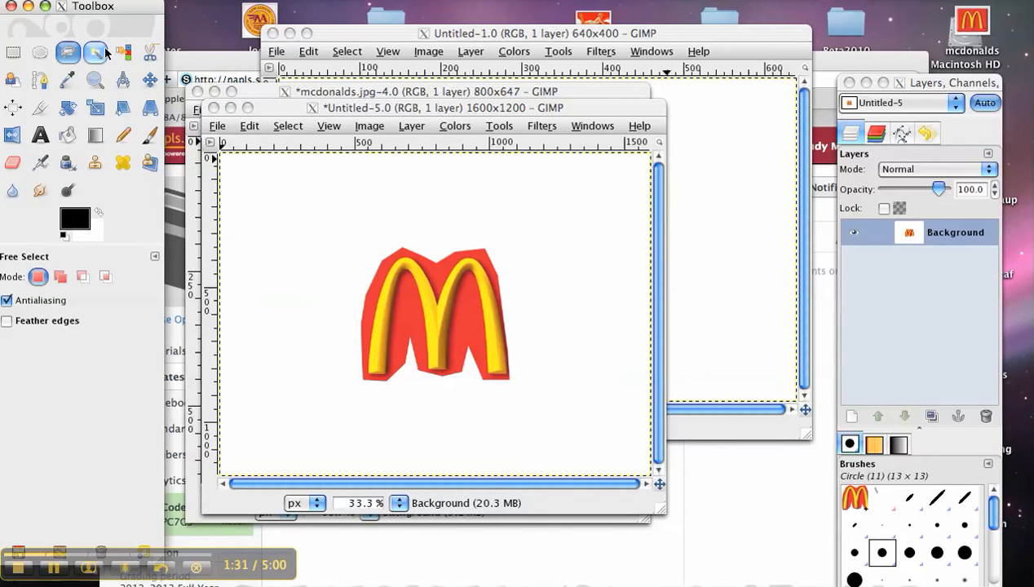
Fuzzy-select the white canvas around the arches and bring up the foreground colour chooser
click(95, 52)
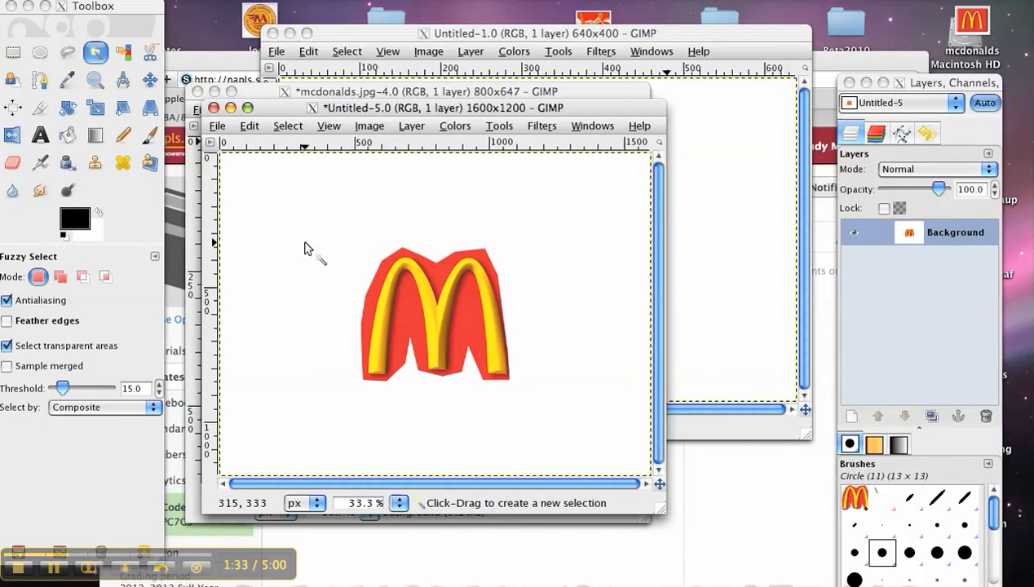
mouse_move(310, 259)
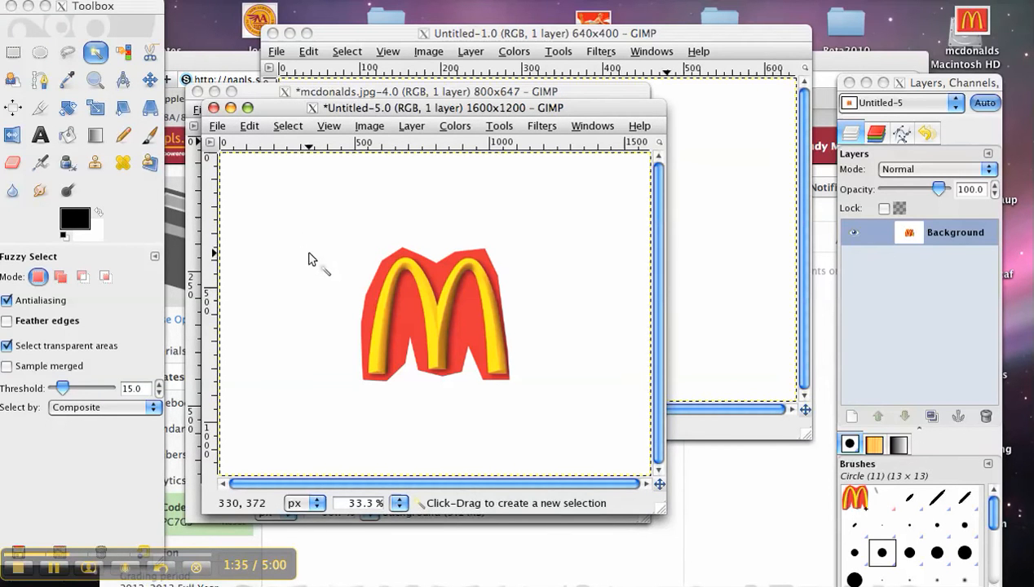
mouse_move(359, 248)
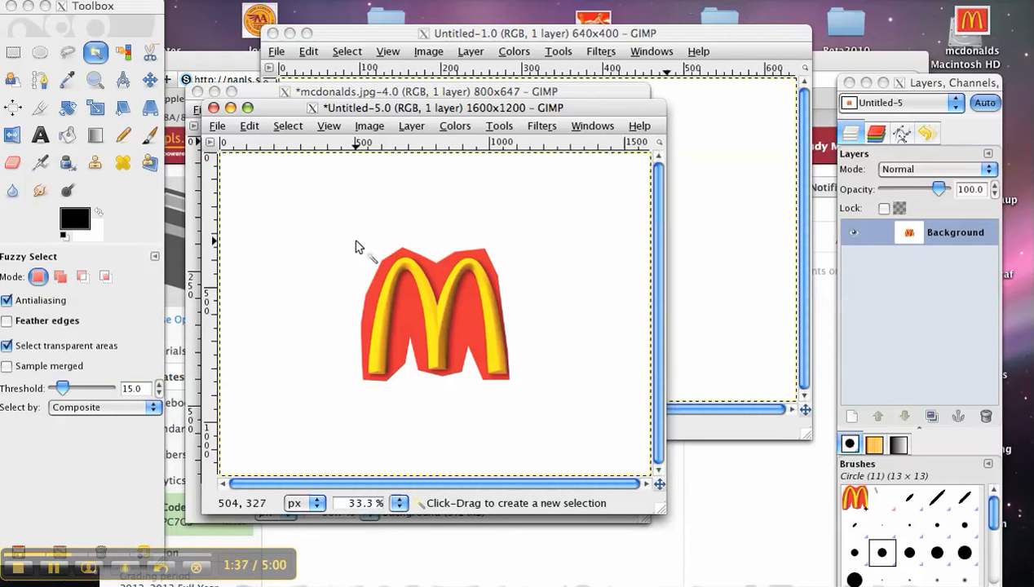
click(434, 310)
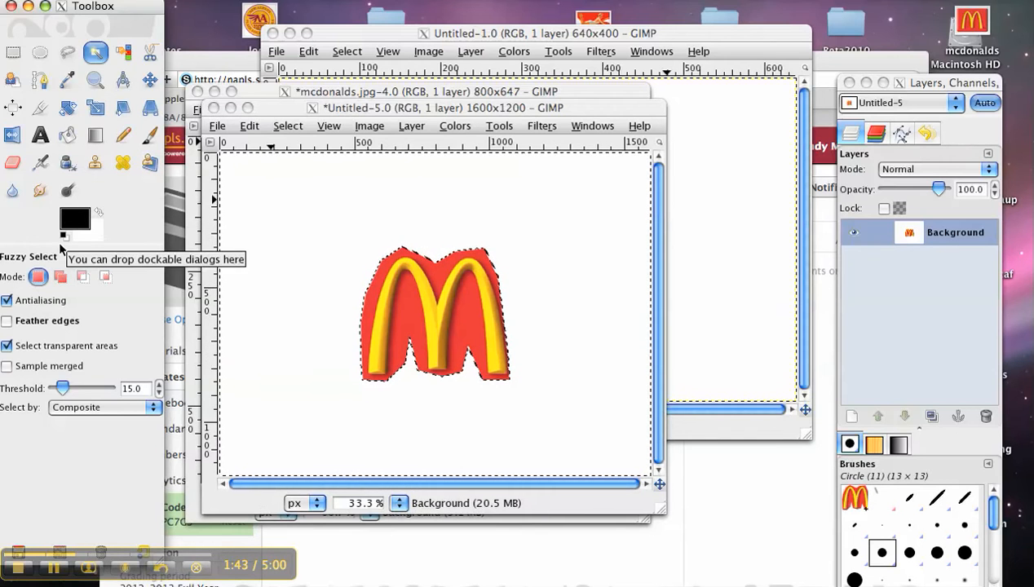
click(75, 218)
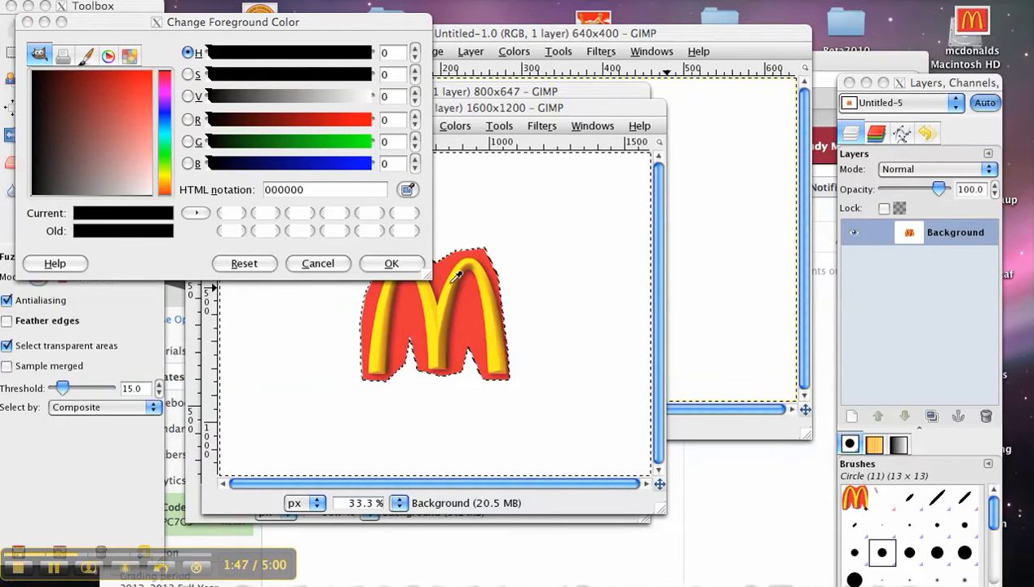
Set the foreground colour to red d72227 and switch to Bucket Fill
click(158, 82)
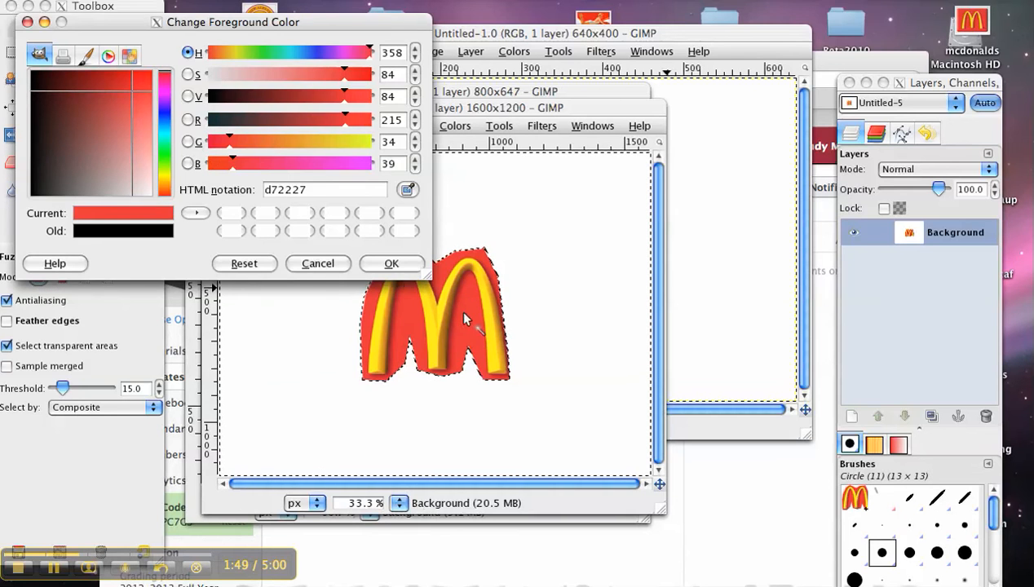
click(392, 264)
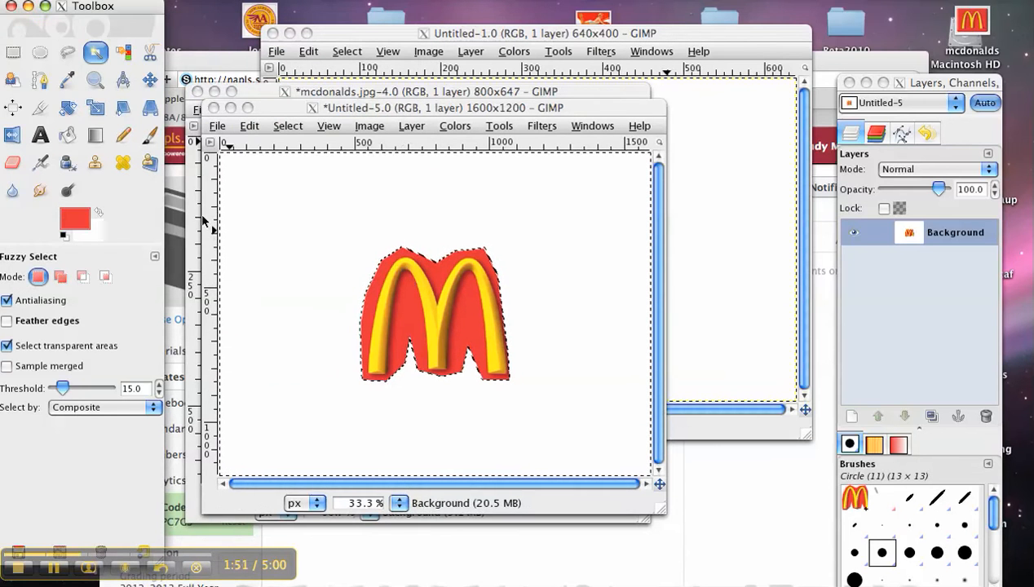
click(68, 136)
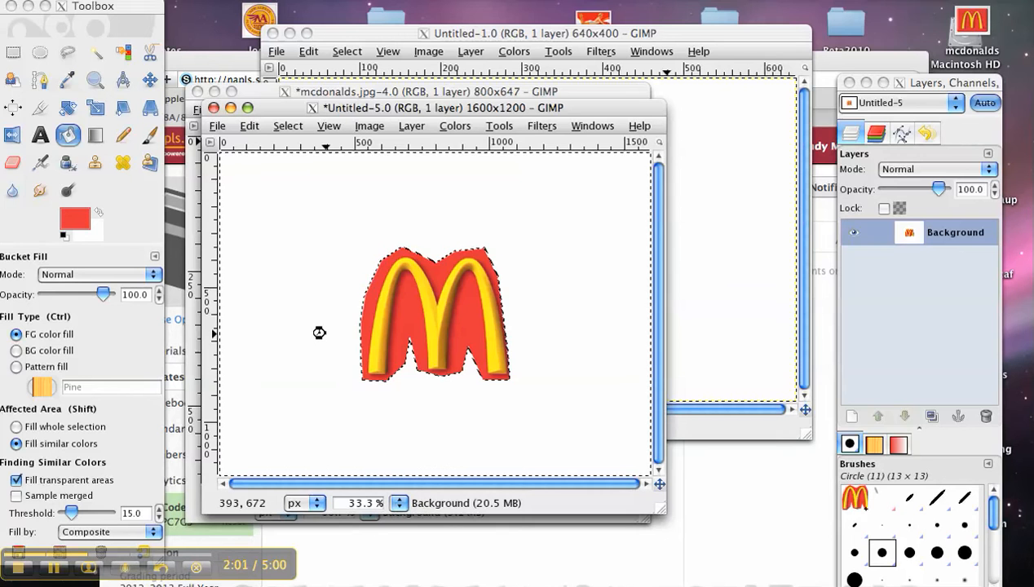
Fill the white surroundings of the arches with red, then pick Ellipse Select
click(320, 333)
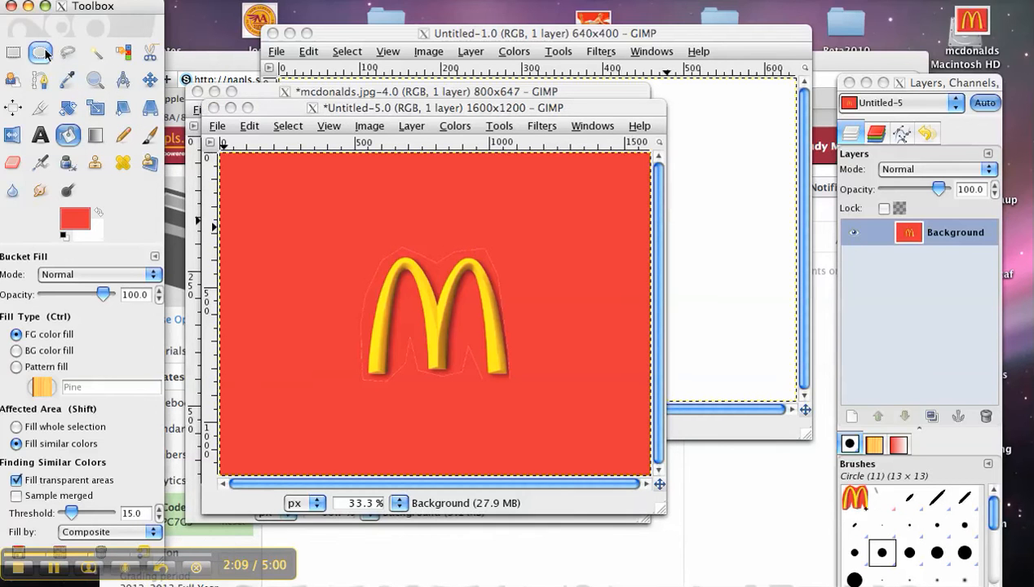
click(39, 52)
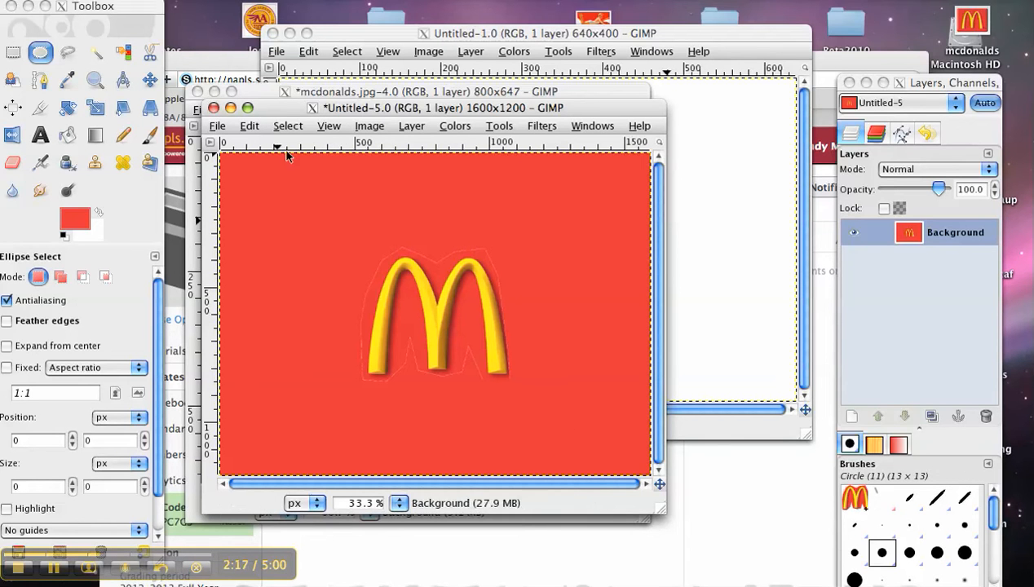
Draw a circular selection around the golden arches on the red background
drag(312, 219, 392, 284)
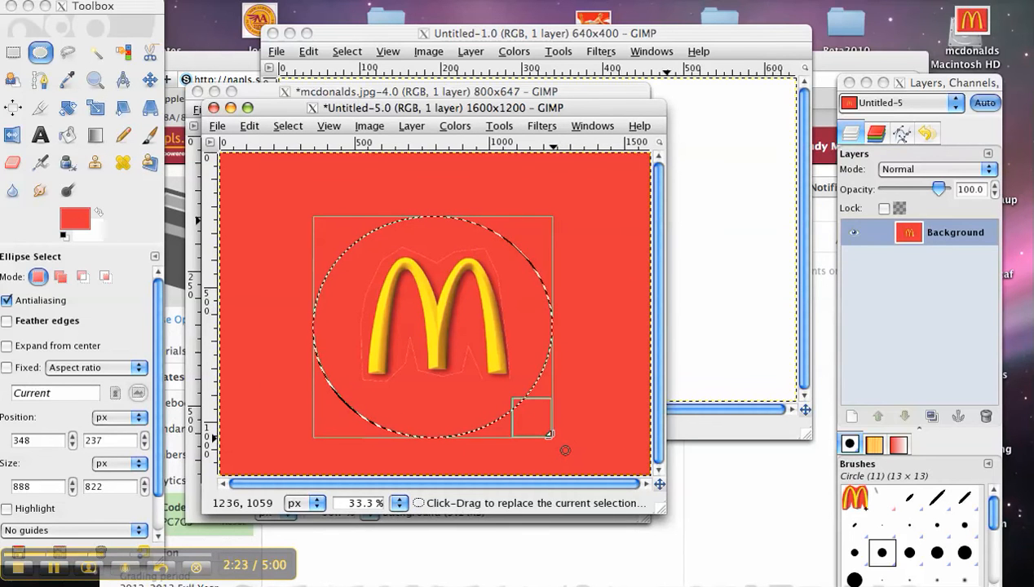
click(217, 126)
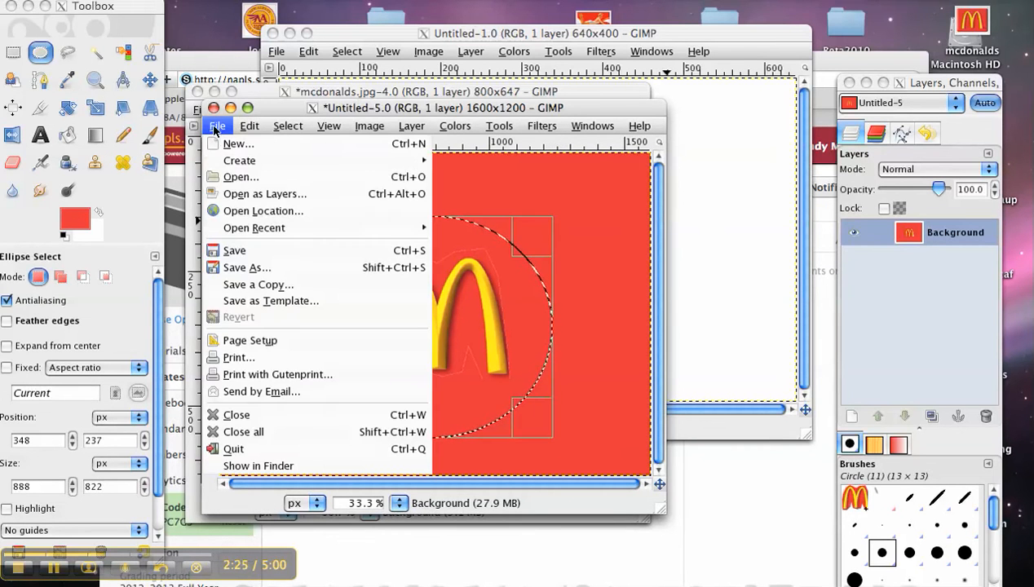
Invert the selection so the red area outside the circle is selected
click(287, 126)
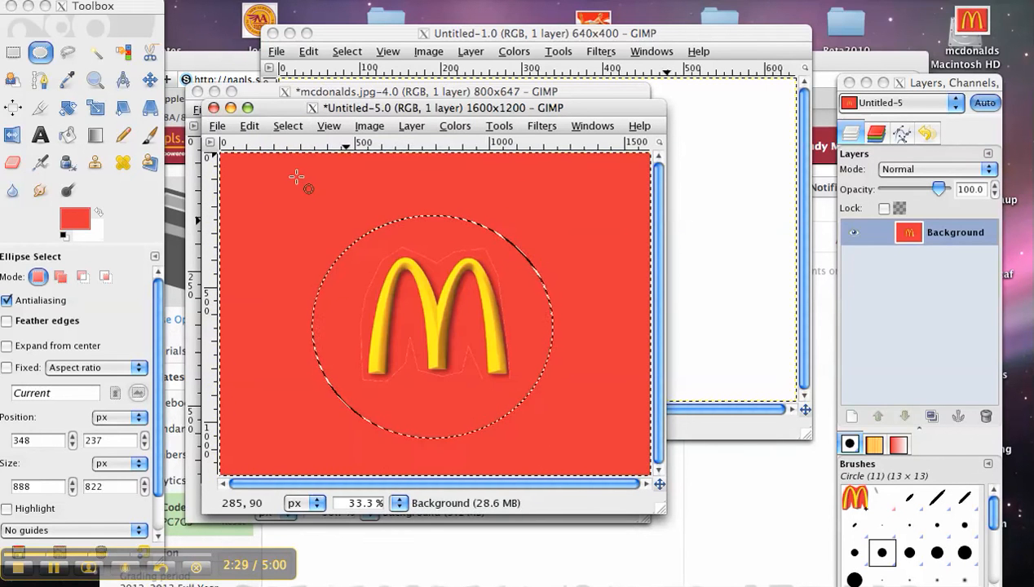
mouse_move(303, 193)
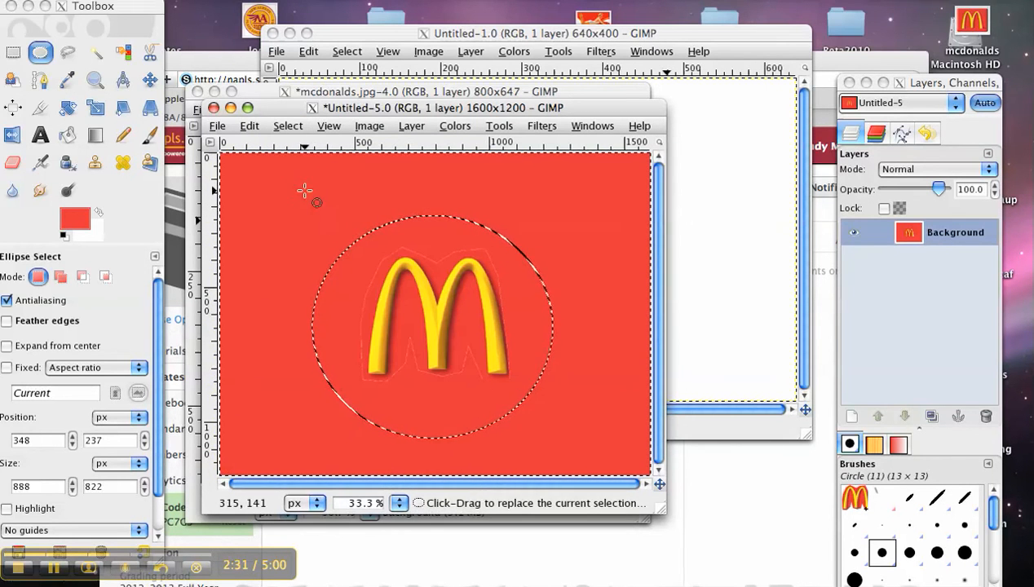
click(248, 126)
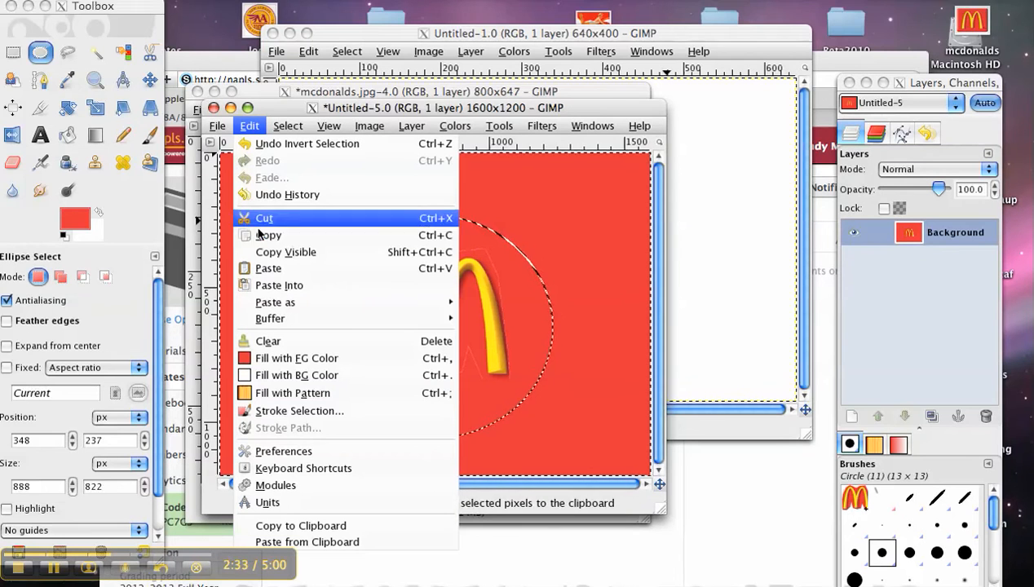
mouse_move(267, 235)
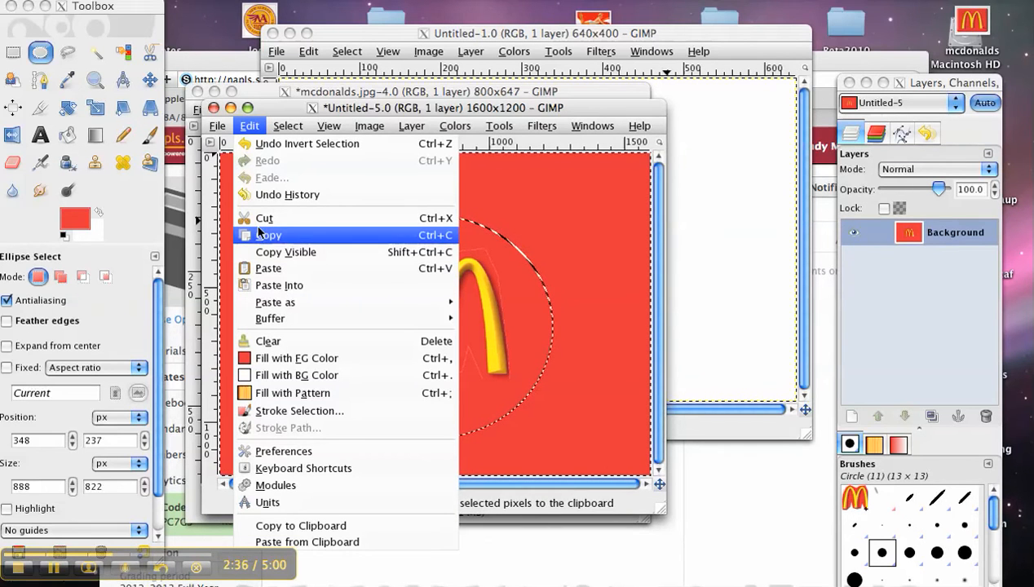
Cut away everything outside the circle and save the round logo as 'logo' on the Desktop
click(264, 219)
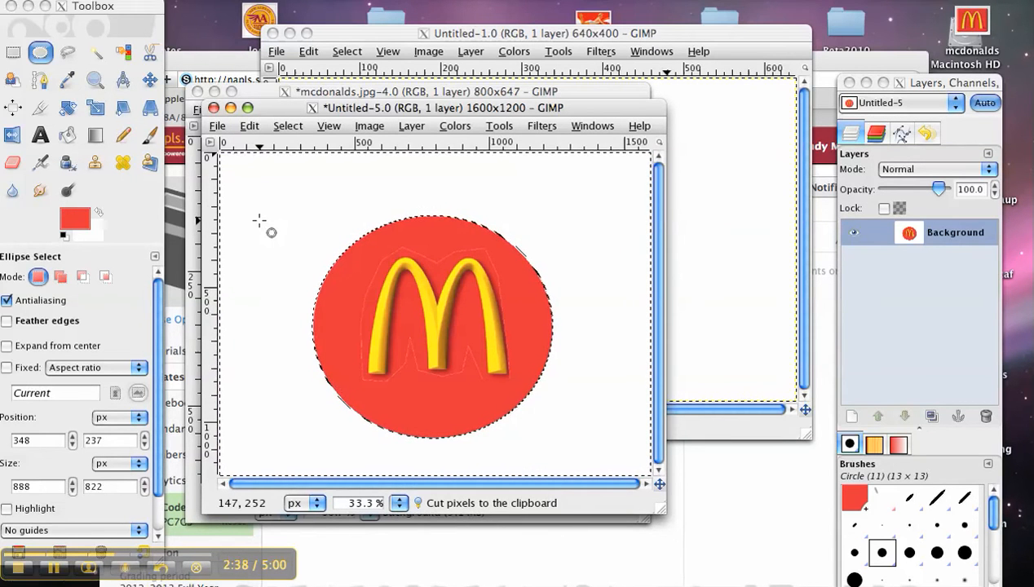
click(217, 126)
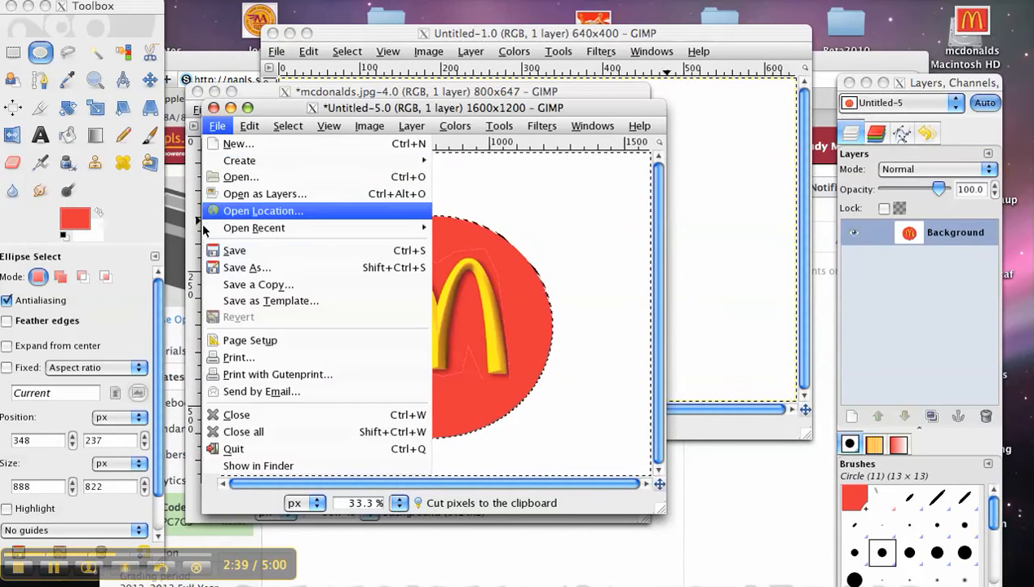
click(248, 268)
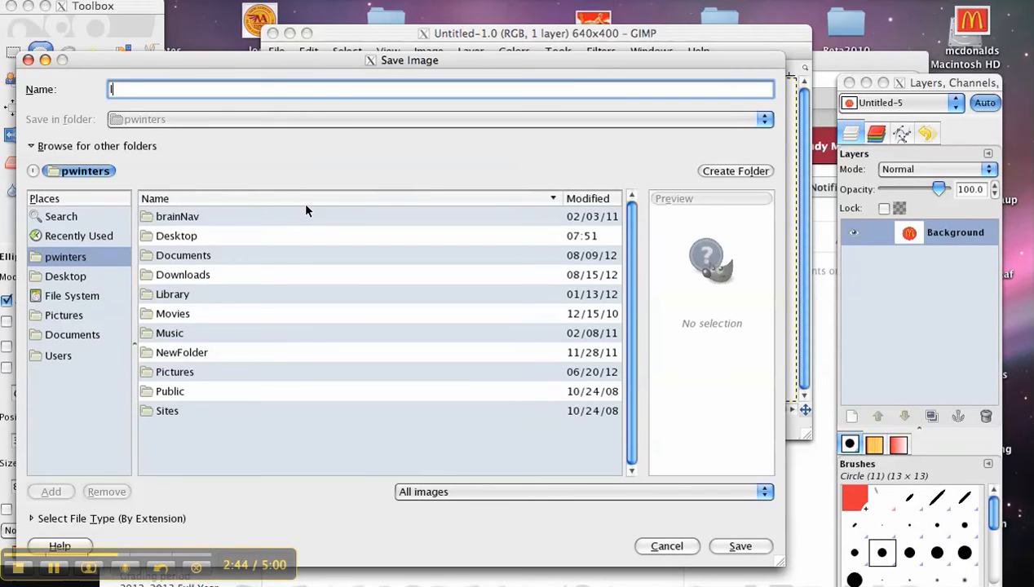
text(logo)
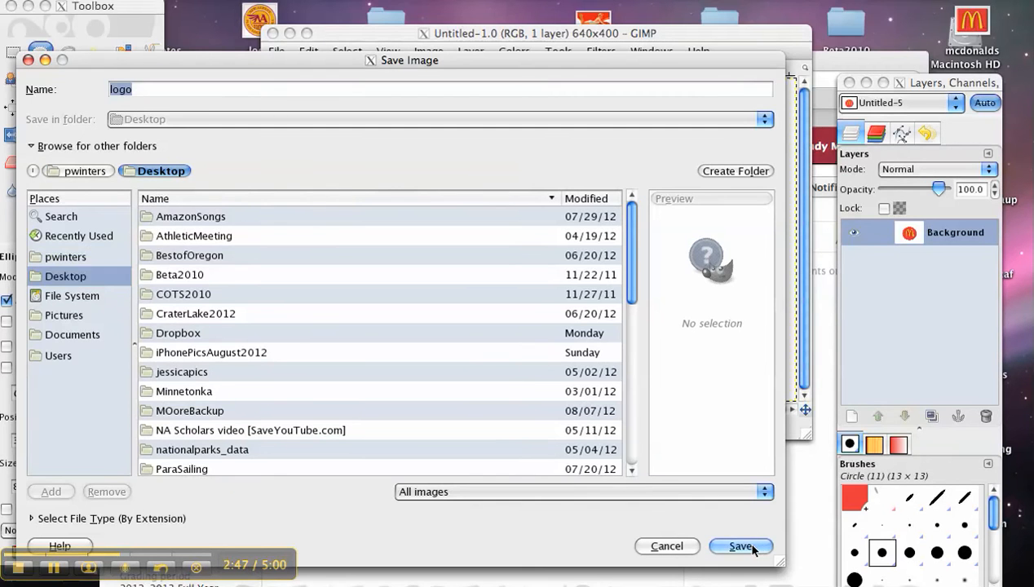
click(741, 547)
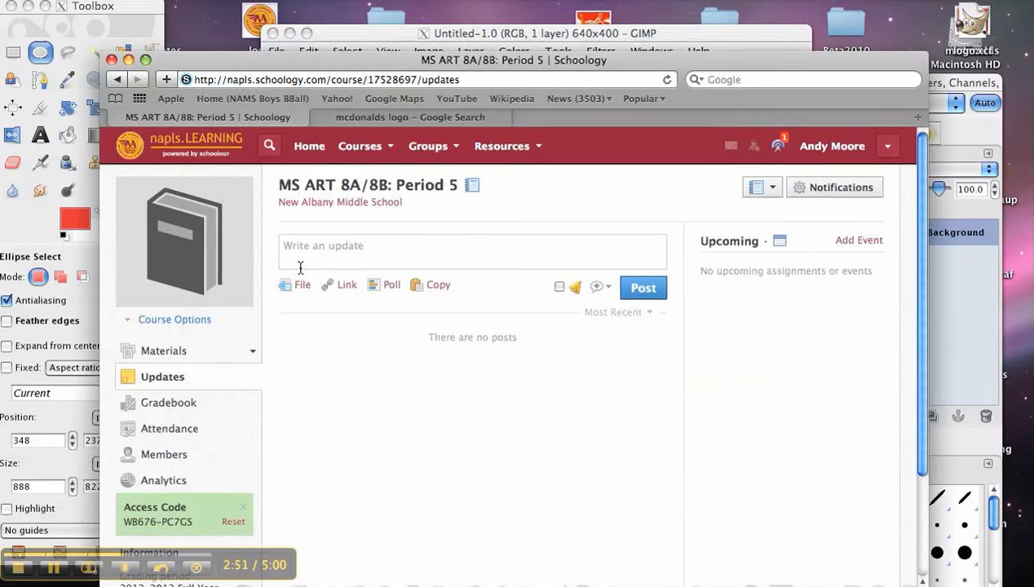
Navigate from the Courses menu to the MS ART 8A/8B: Period 5 course's Media Albums page
click(359, 146)
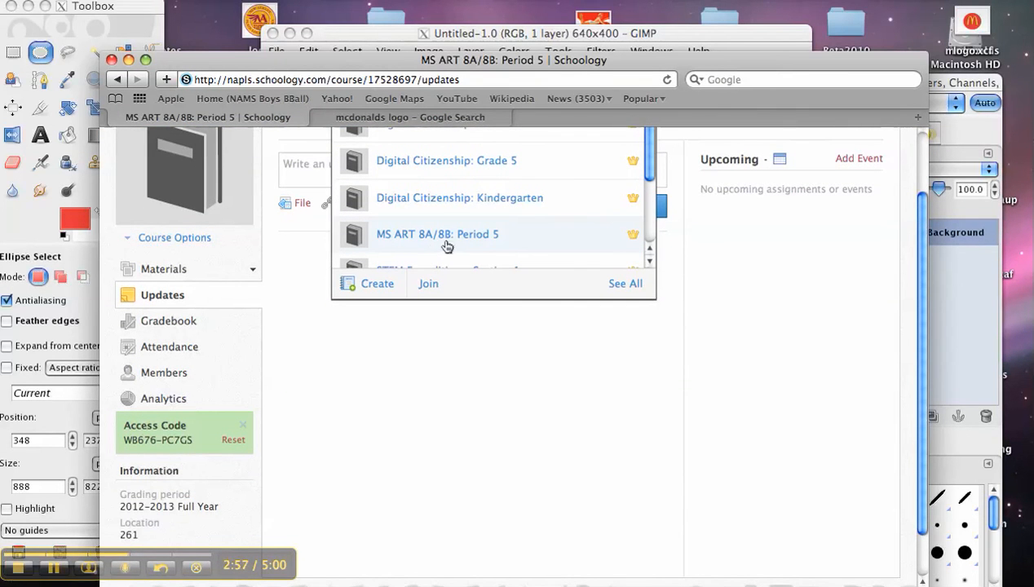
click(437, 235)
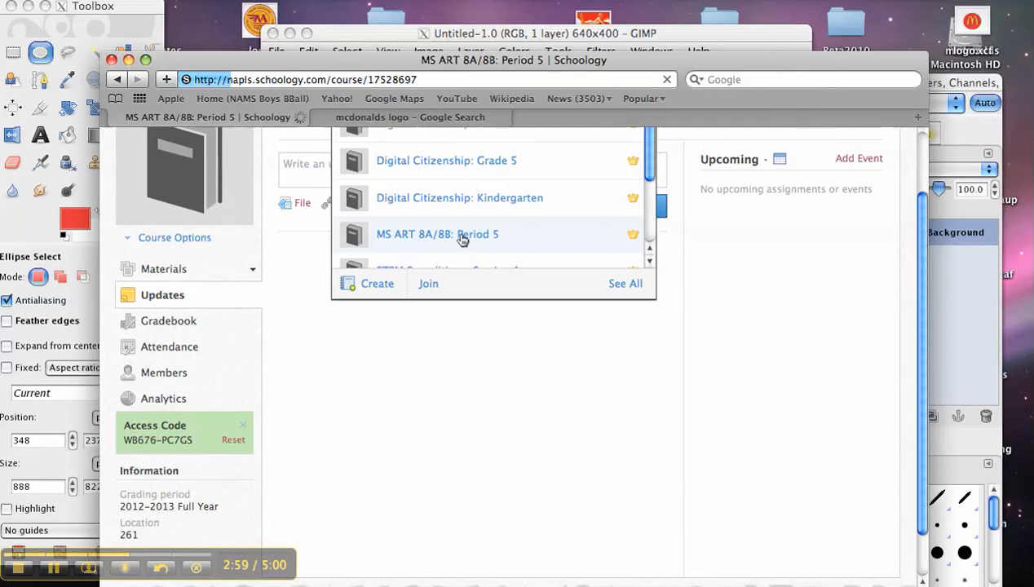
click(437, 234)
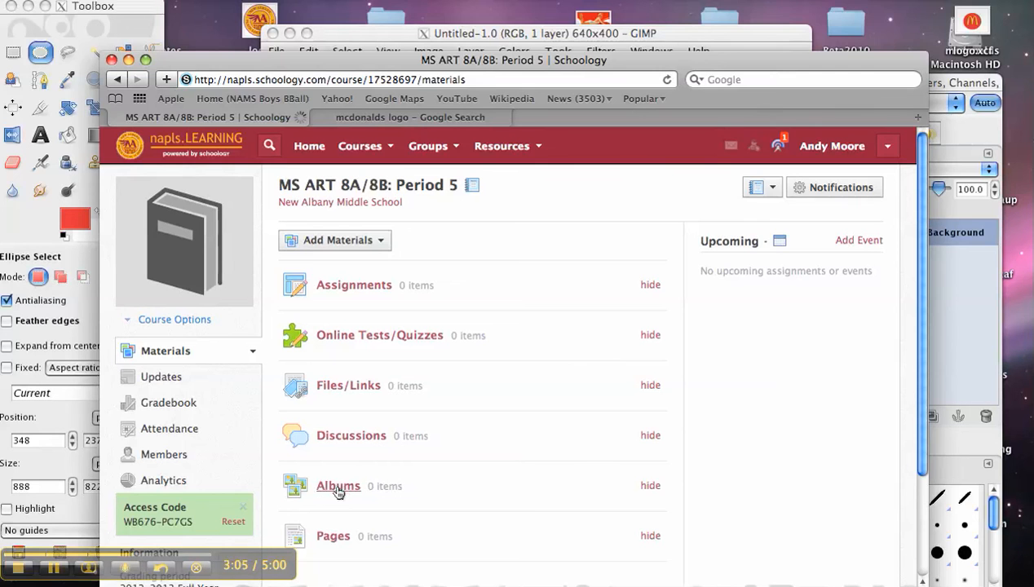
click(338, 486)
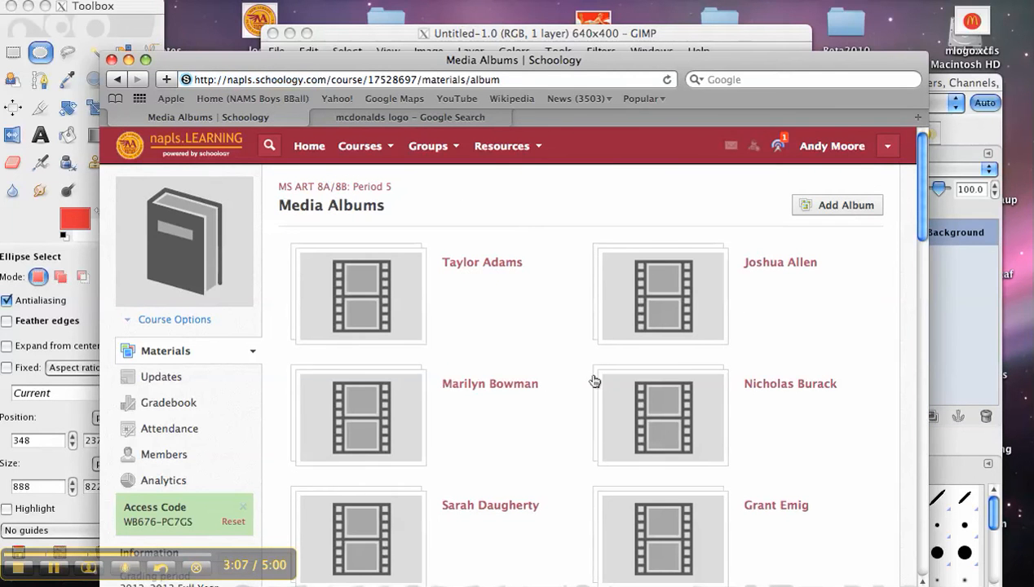
scroll(down, 3)
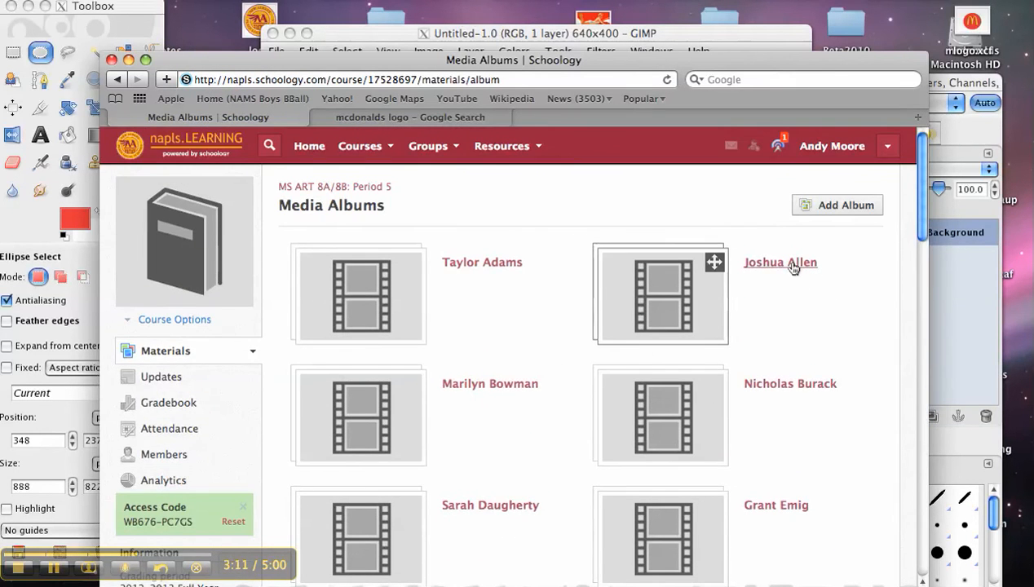
Create a new media album titled 'Mr. Moor'
click(837, 206)
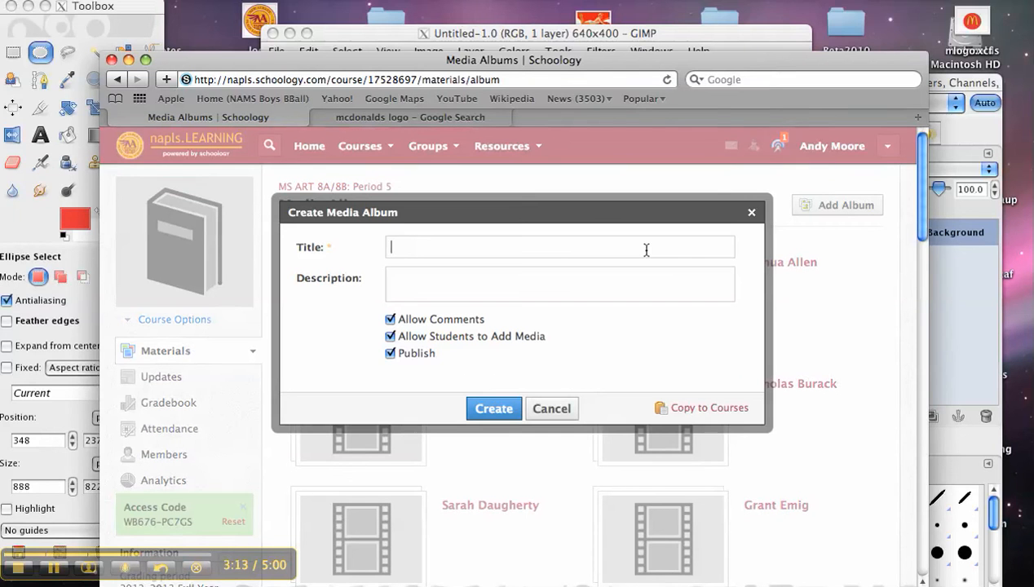
text(Mr. Moor)
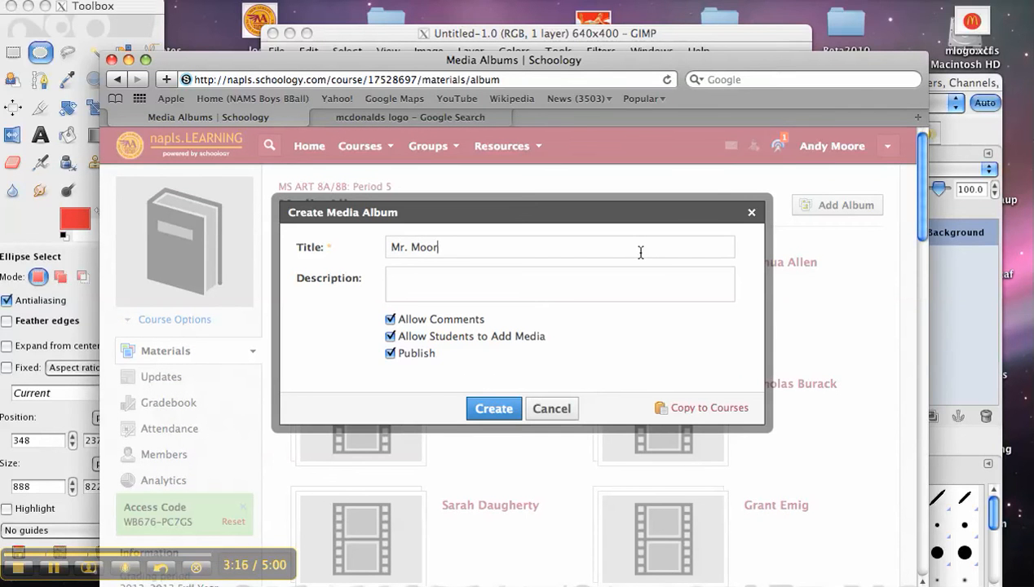
click(492, 408)
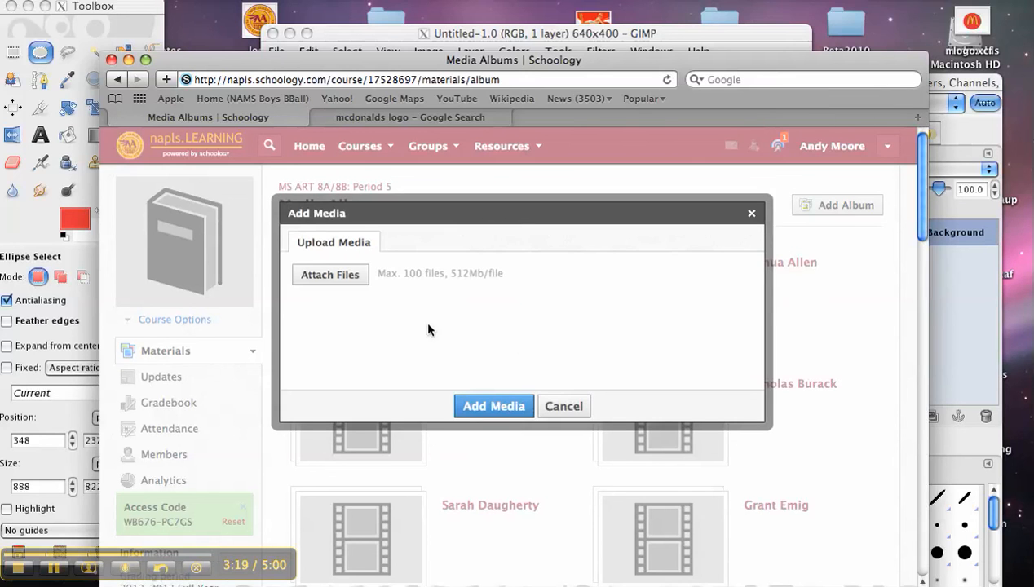
Browse the Desktop in the upload picker, previewing logo and logo.gif, then return to GIMP
click(329, 274)
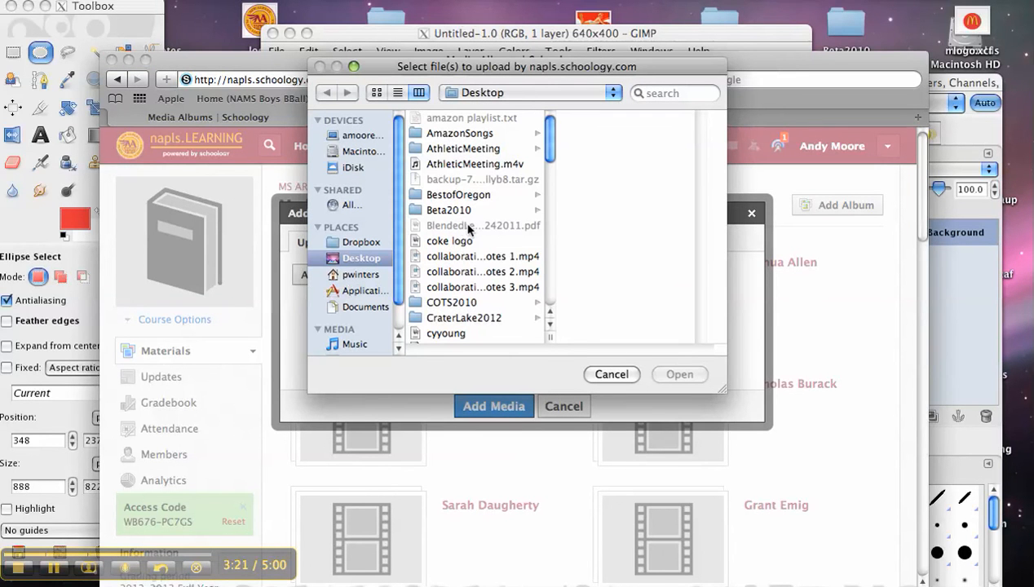
scroll(down, 3)
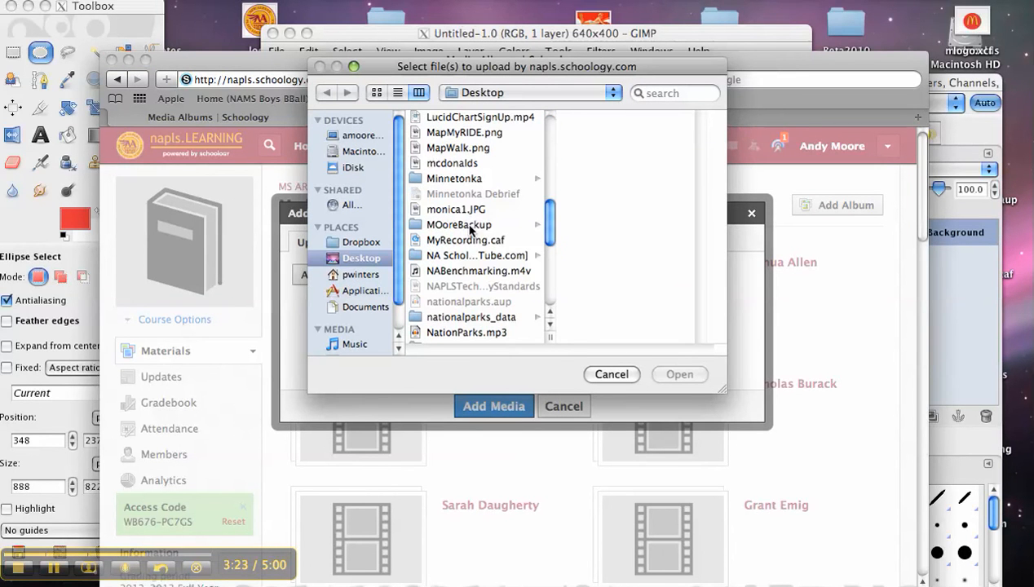
scroll(down, 3)
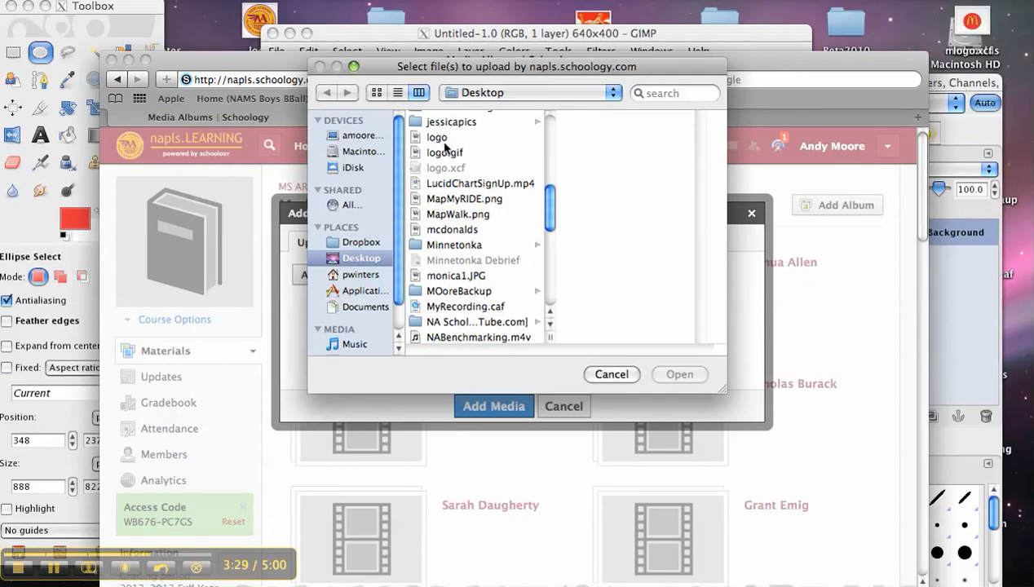
click(437, 137)
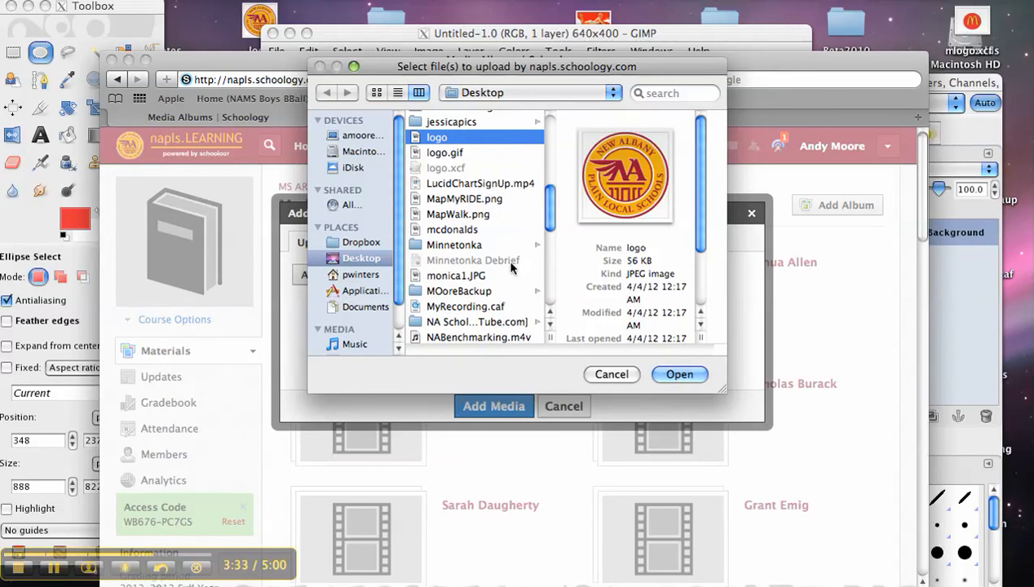
click(444, 153)
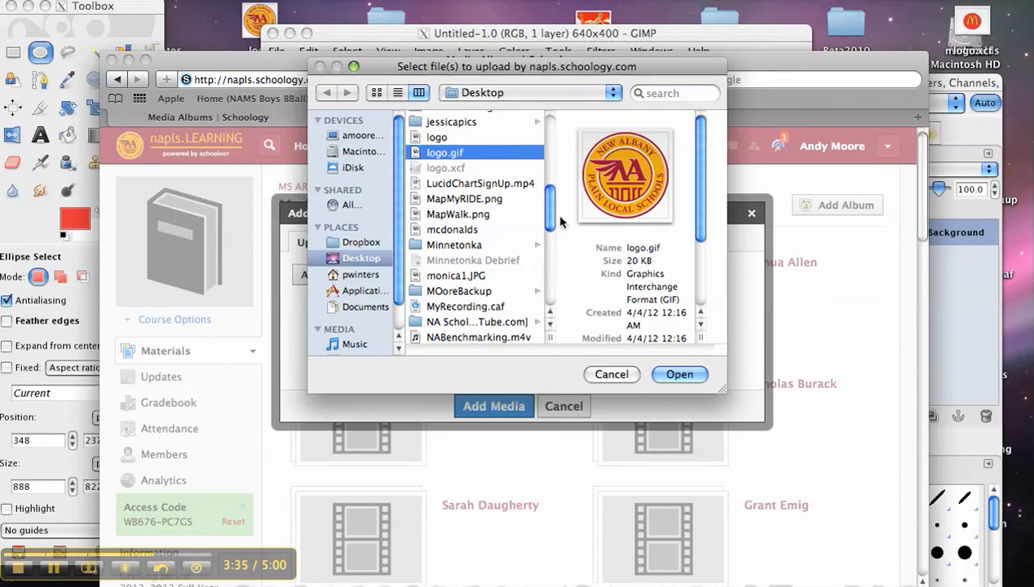
click(447, 168)
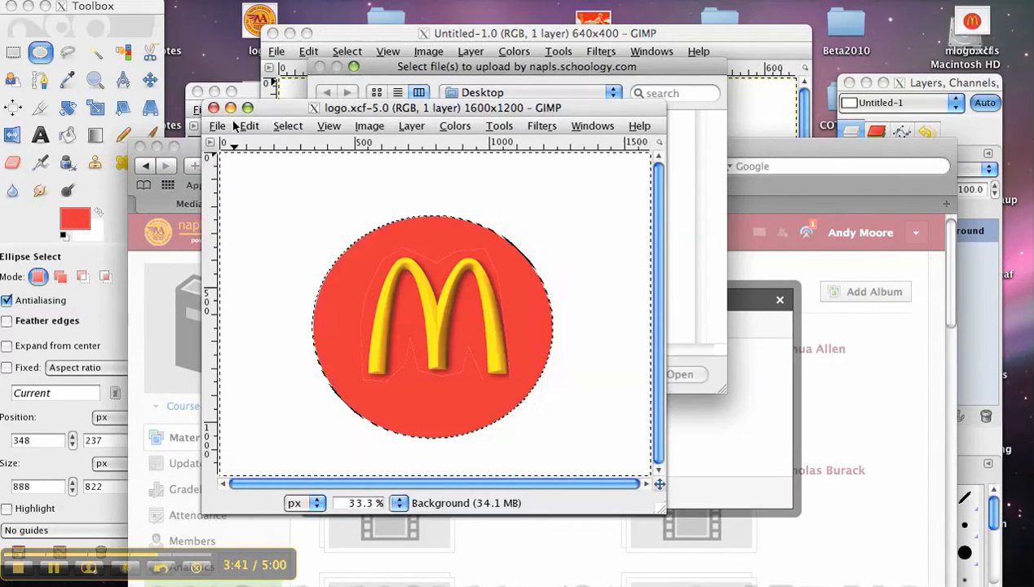
Save the round logo to the Desktop as logo.jpg with JPEG quality 100
click(217, 125)
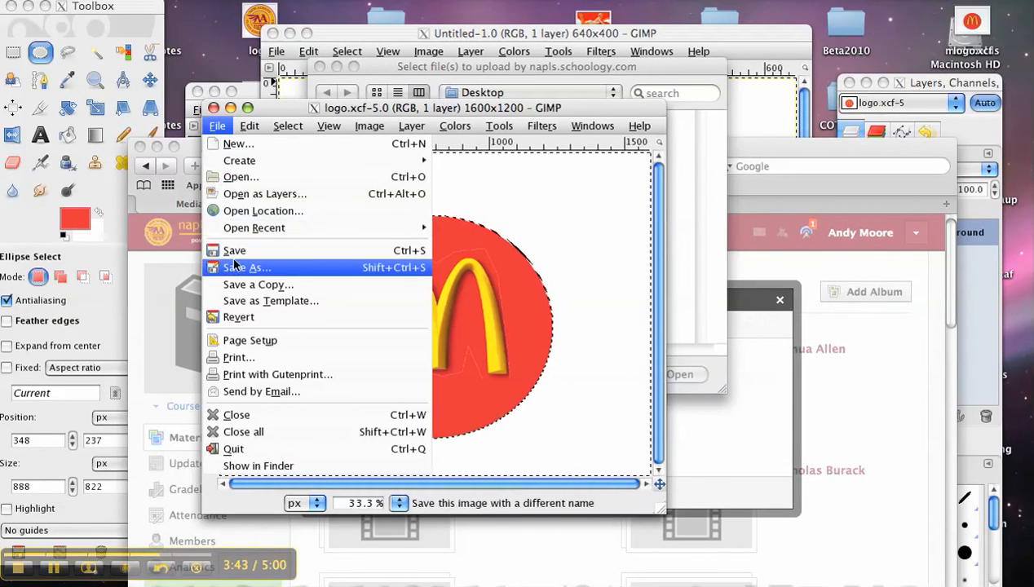
click(248, 268)
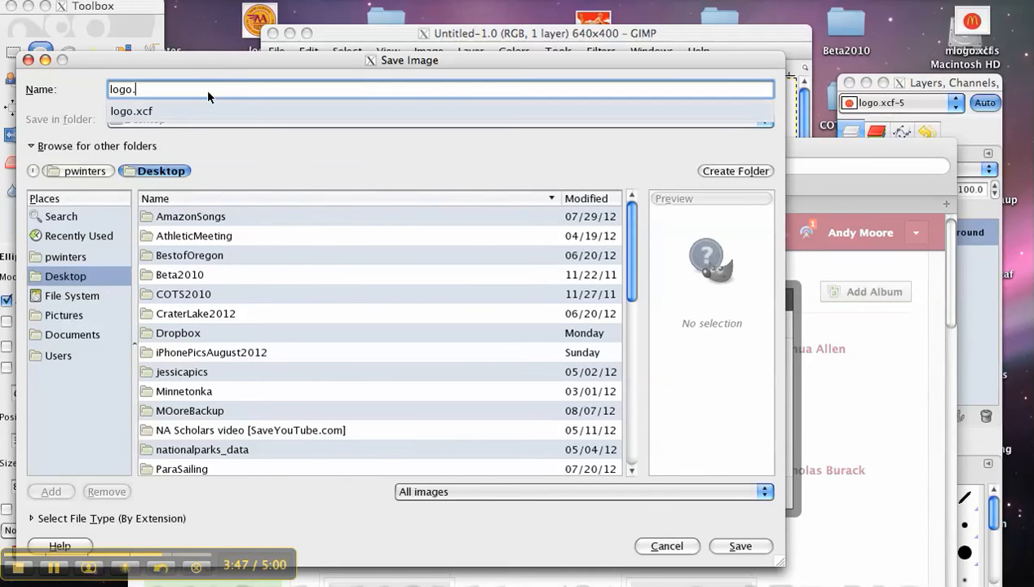
text(jpg)
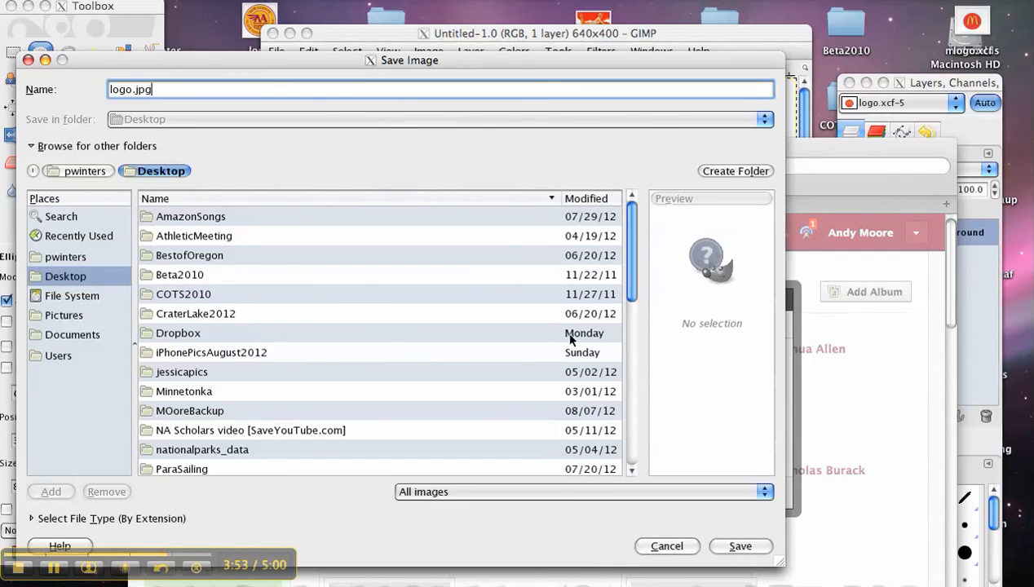
mouse_move(740, 547)
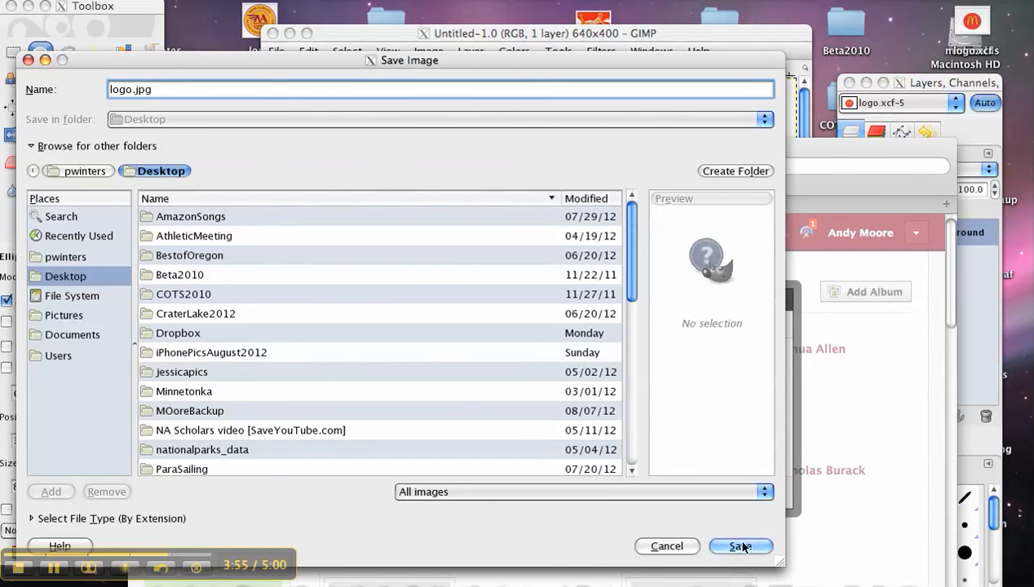
mouse_move(525, 383)
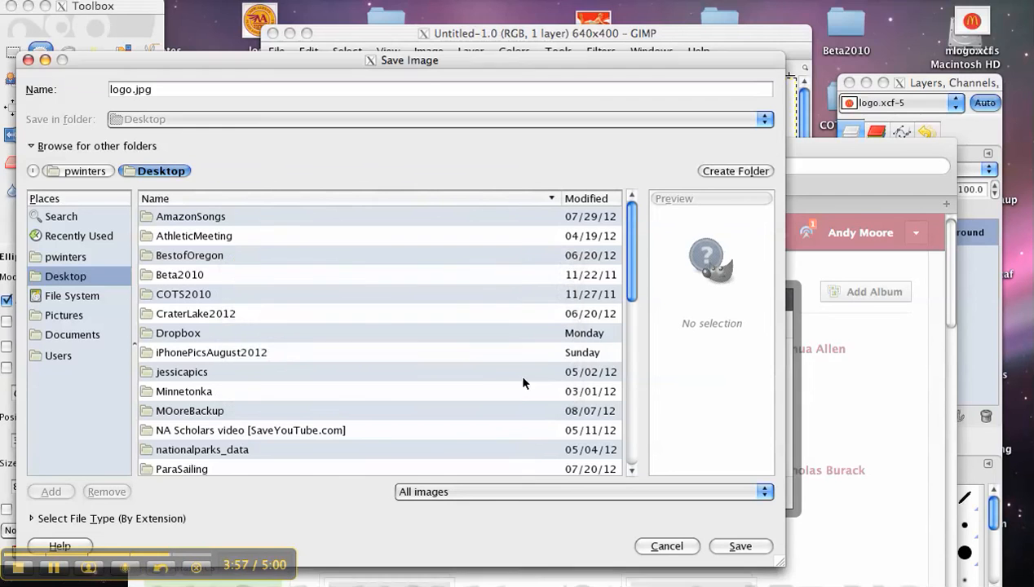
click(740, 545)
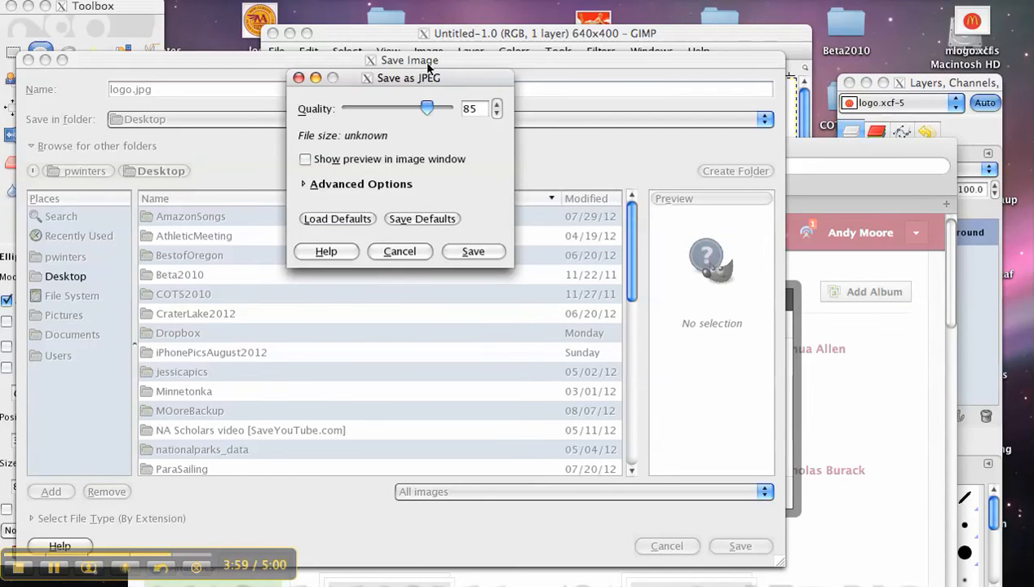
drag(428, 107, 444, 108)
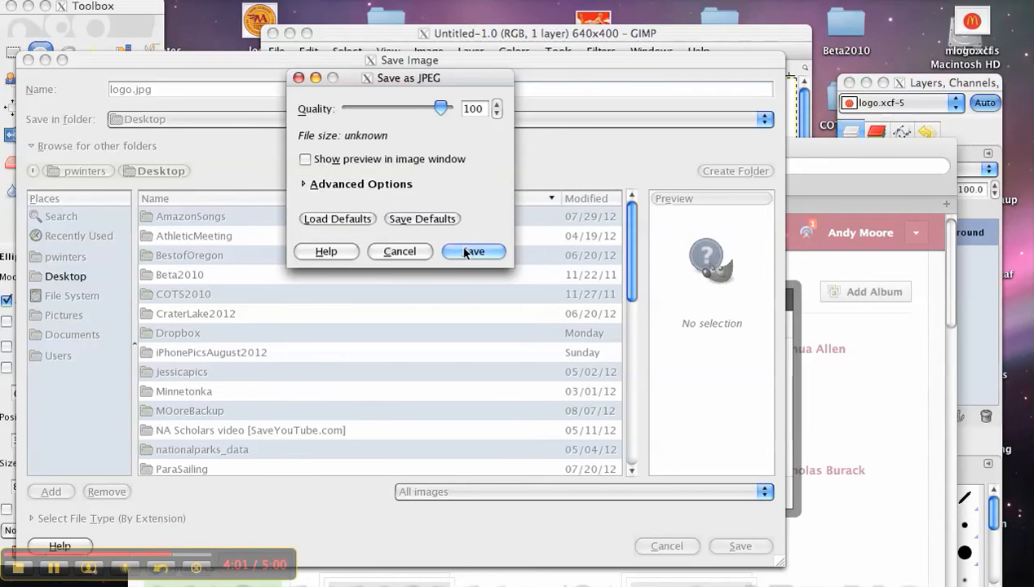
click(473, 251)
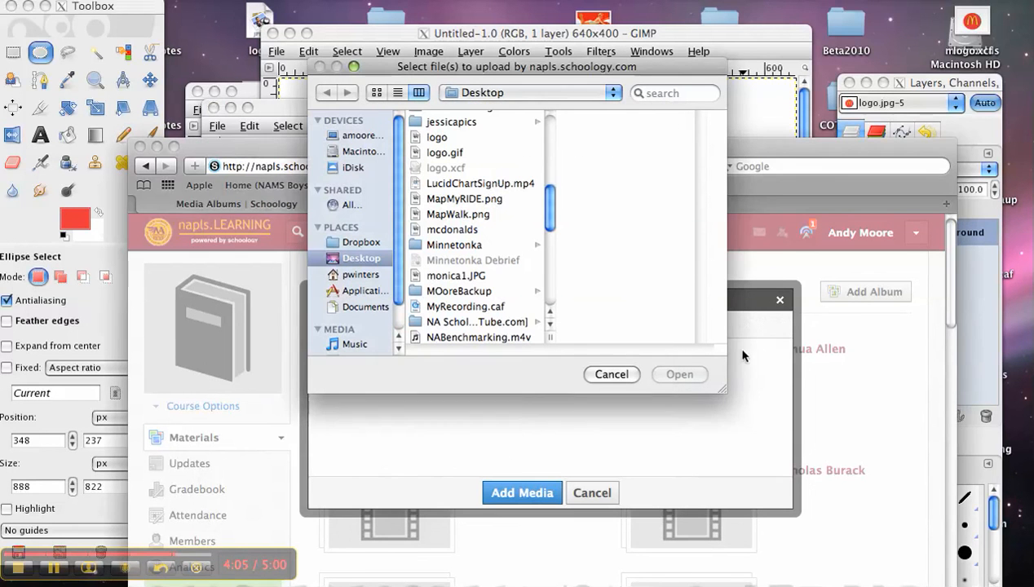
mouse_move(460, 167)
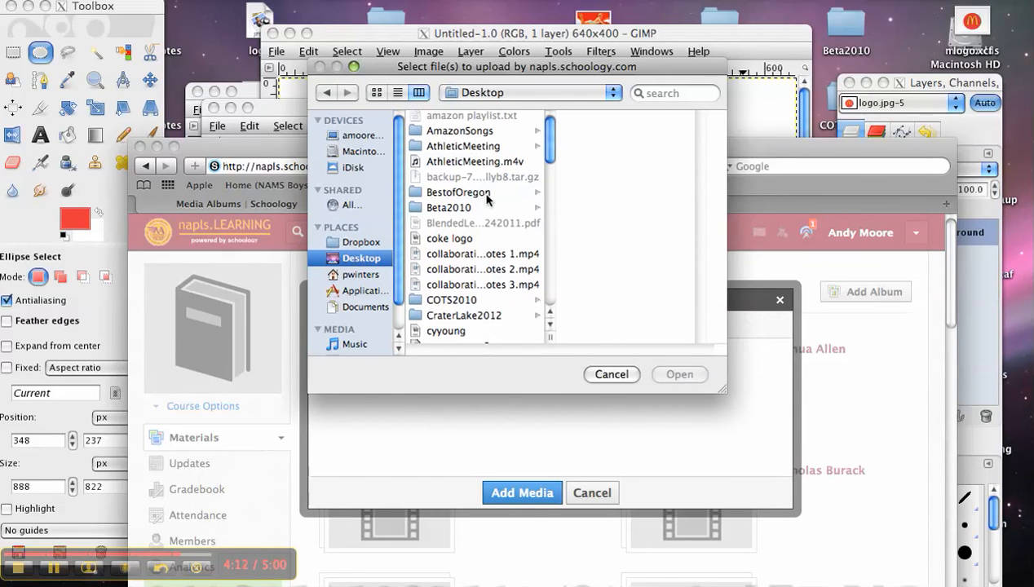
Select logo.jpg in the picker and add it as media to the album
scroll(down, 3)
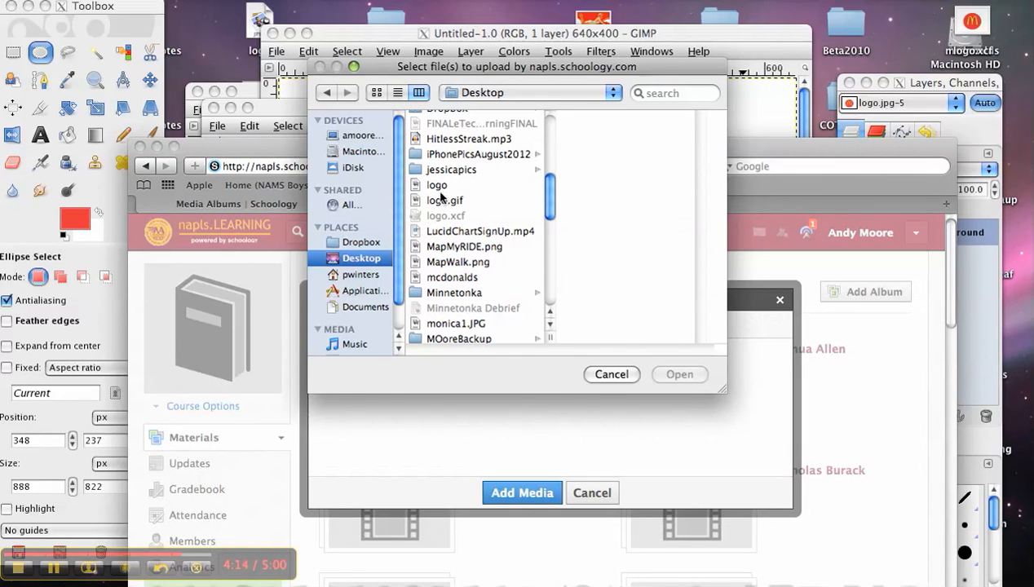
click(437, 184)
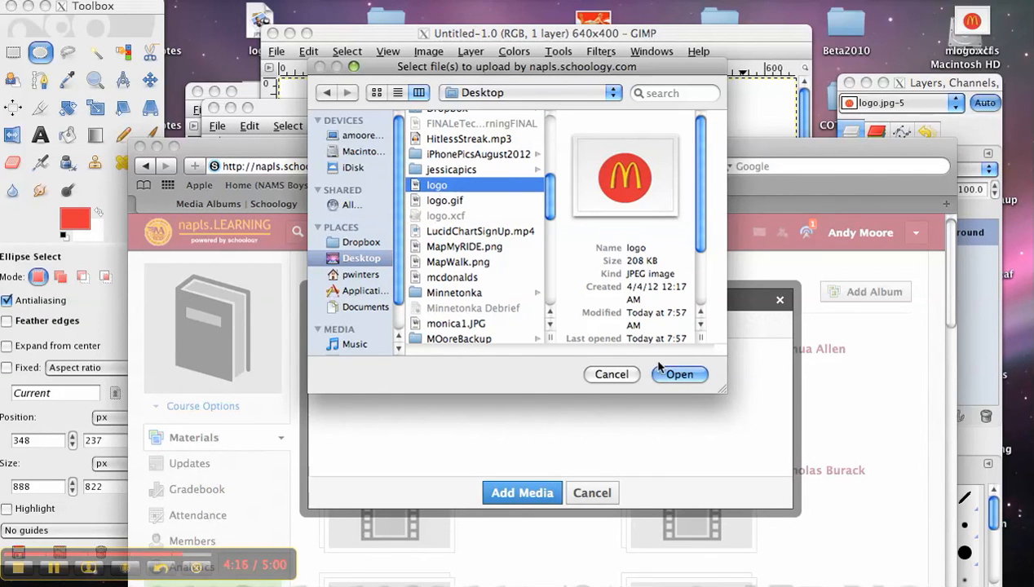
click(678, 374)
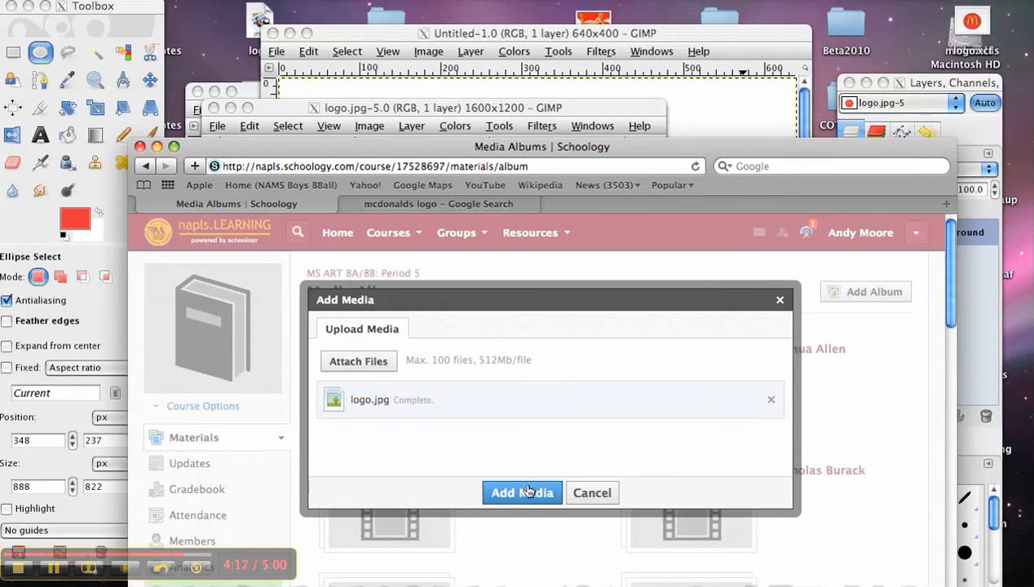
click(522, 492)
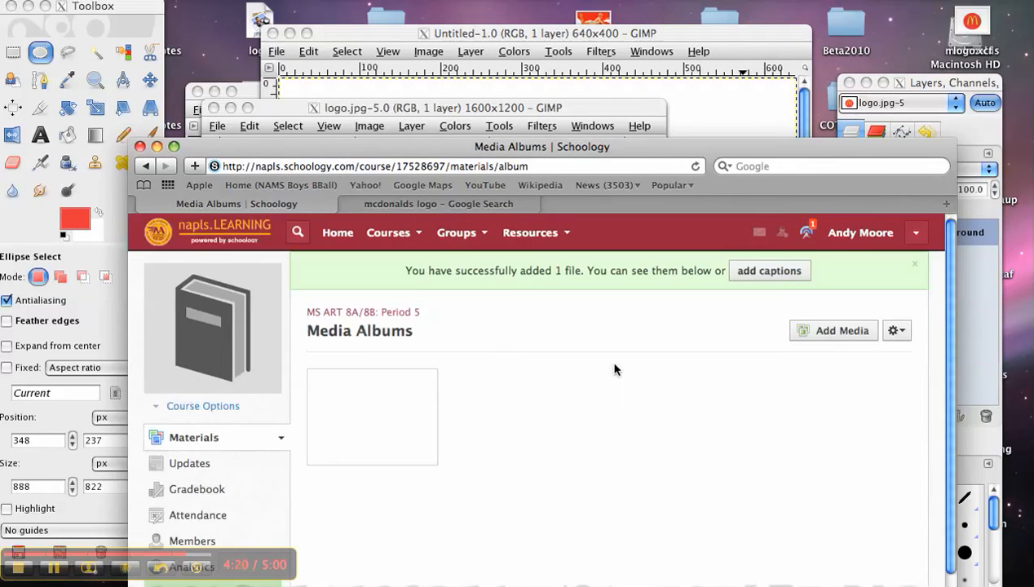
Scroll the refreshed album to view the new red McDonald's logo thumbnail
scroll(down, 3)
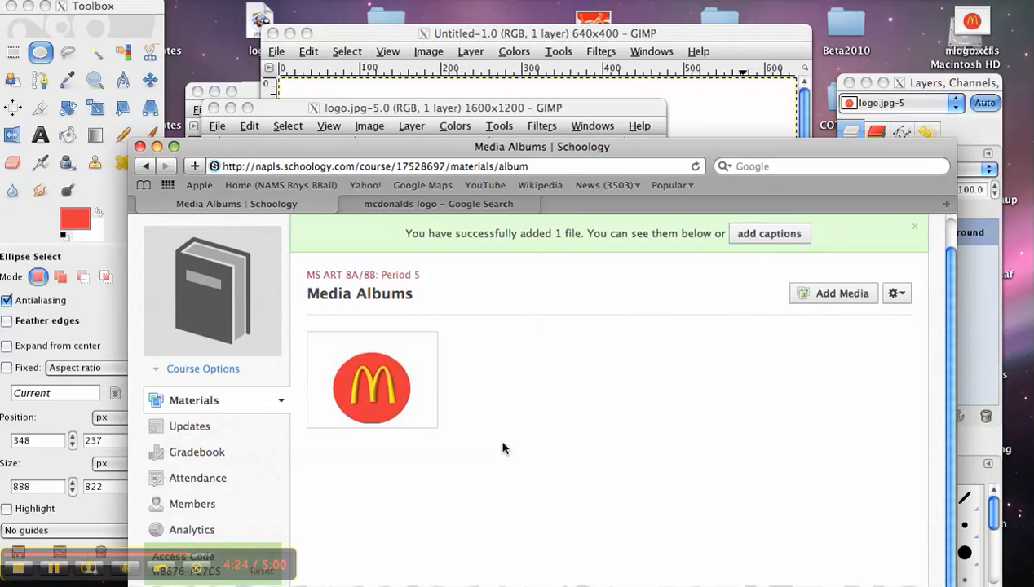
mouse_move(400, 384)
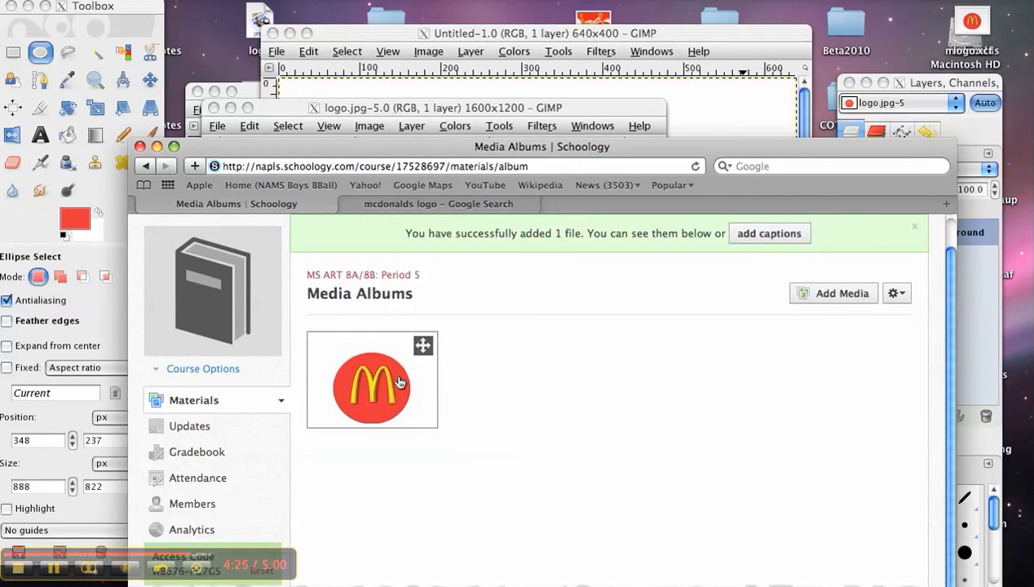